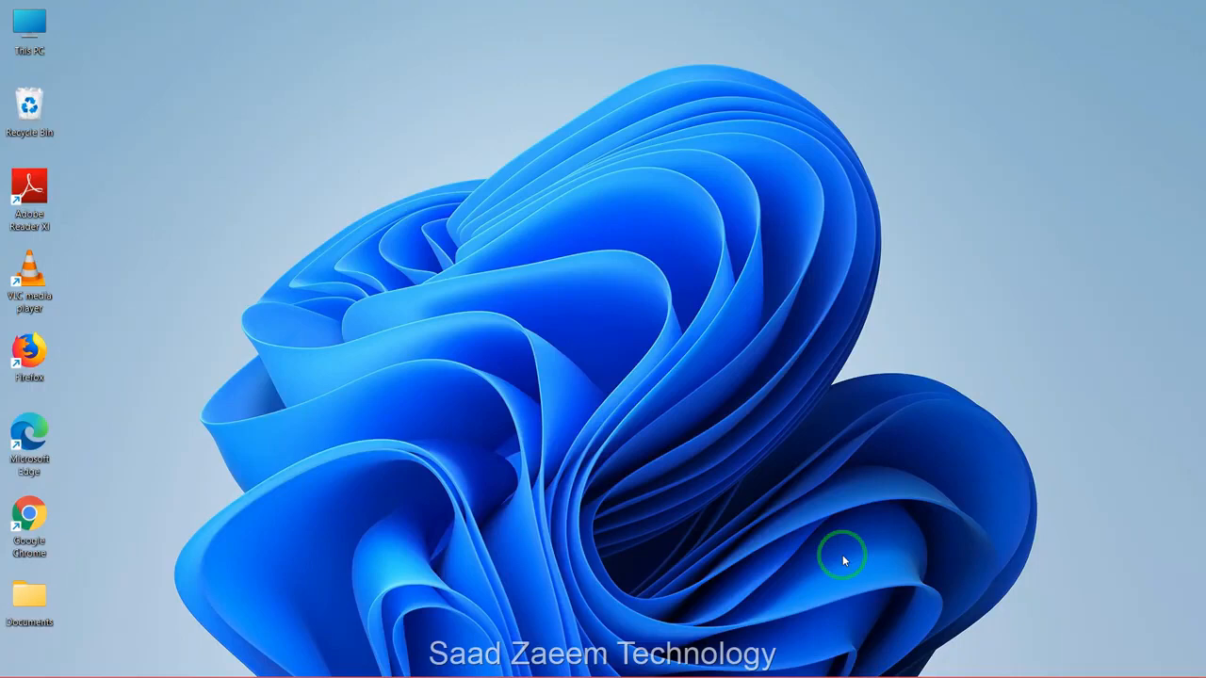
mouse_move(976, 431)
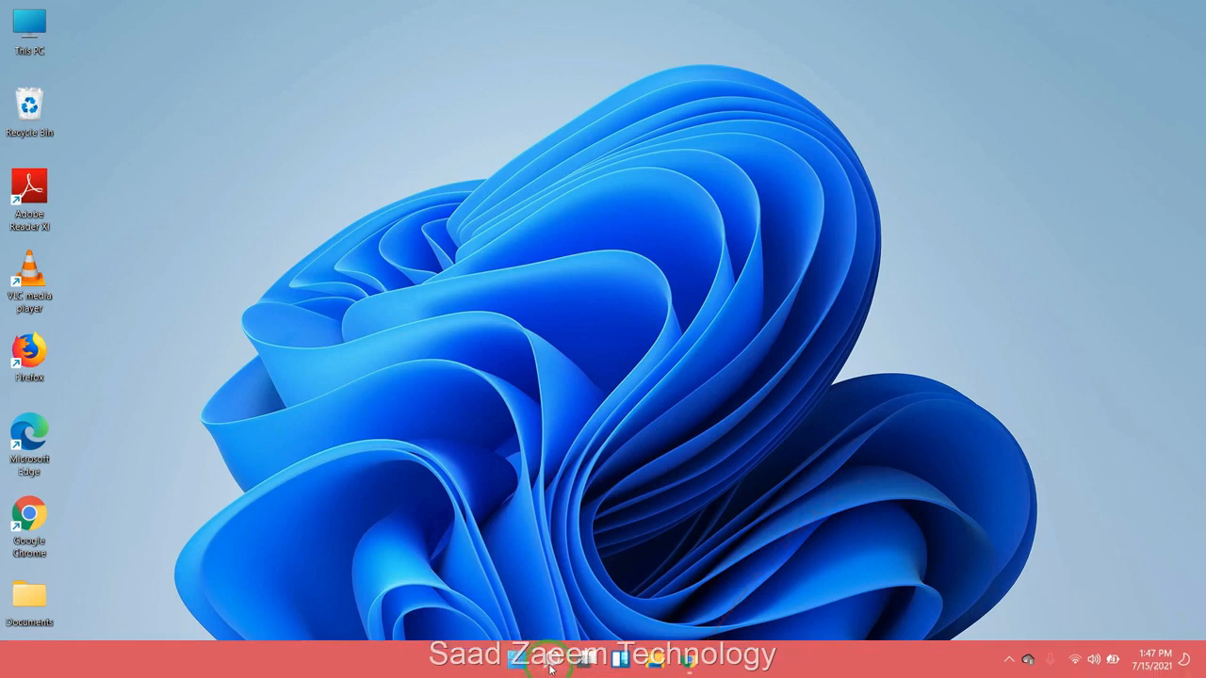
Search the Start menu for 'Device Manager' and open the result.
click(584, 662)
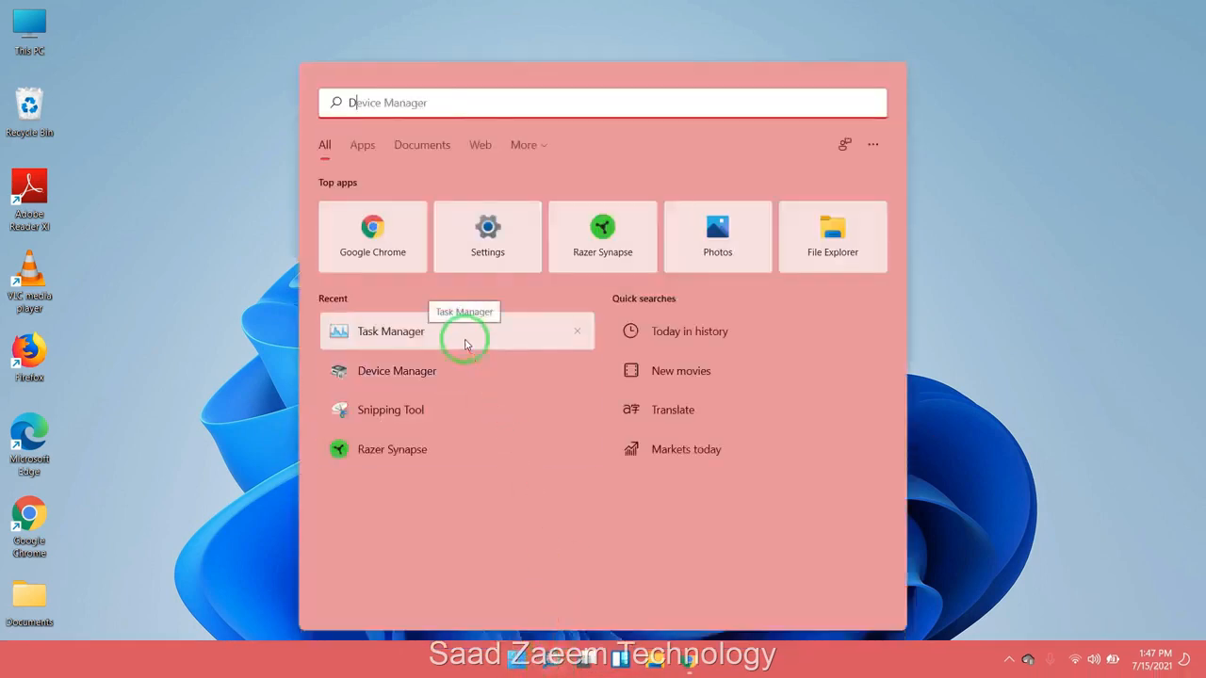
text(Device Manager)
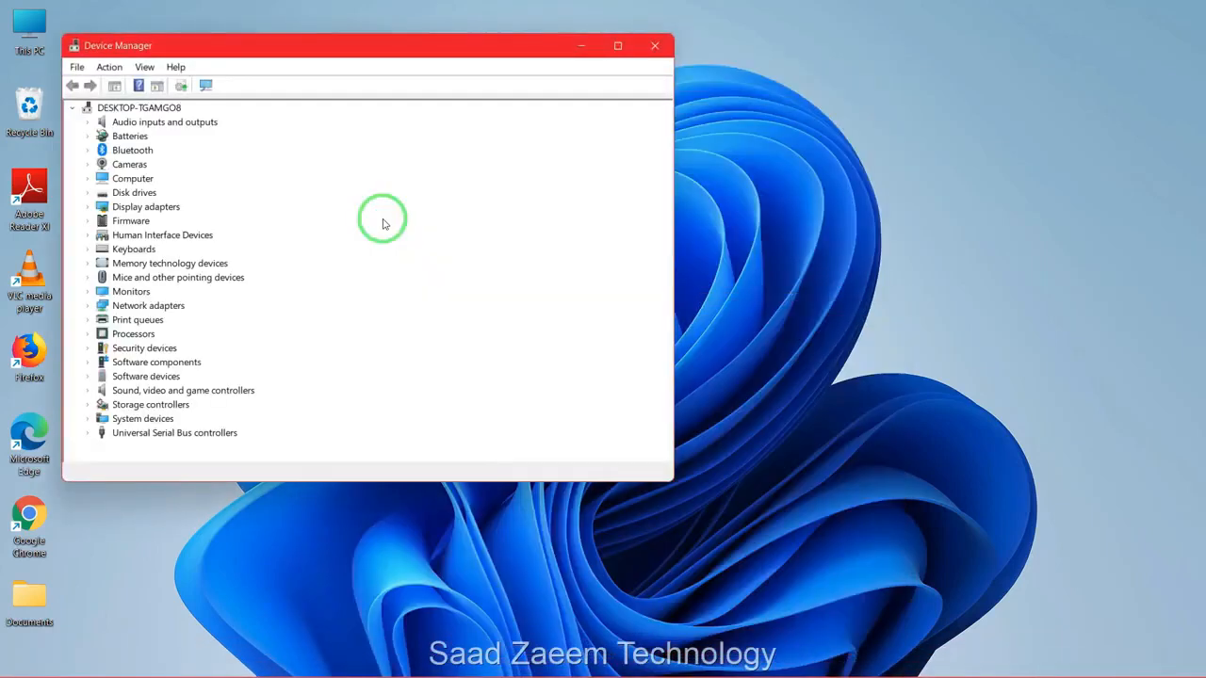
Uninstall the HD WebCam device from the Cameras category and confirm.
drag(368, 45, 461, 78)
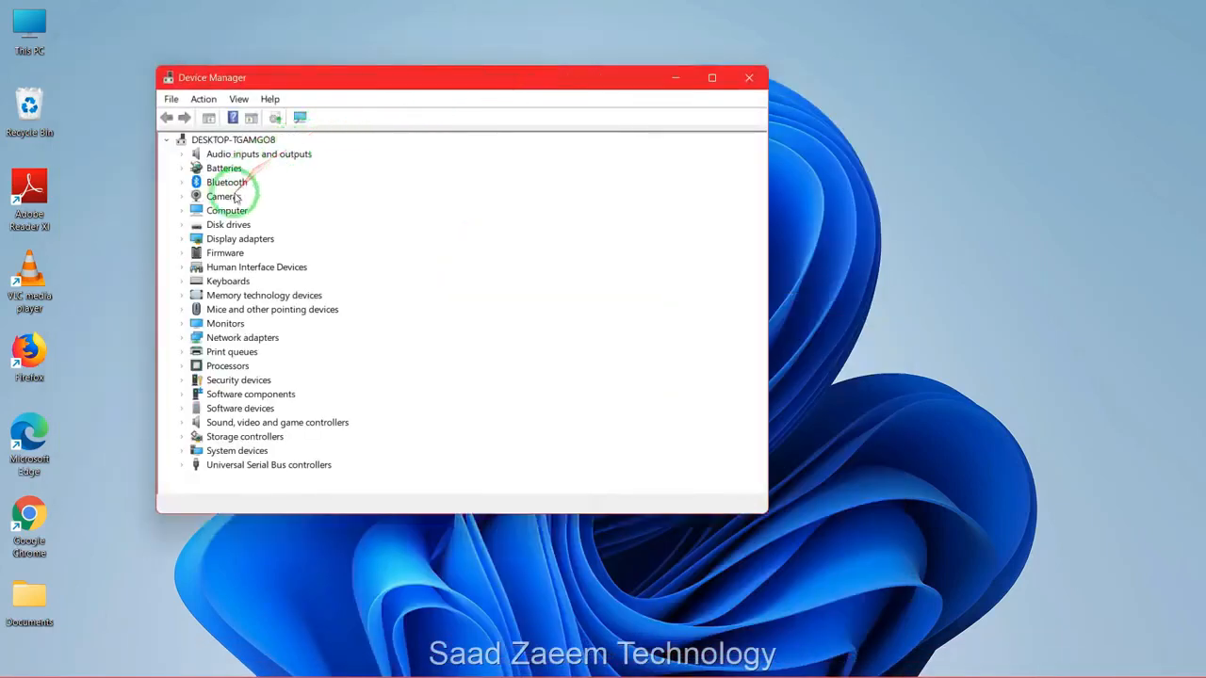
click(182, 196)
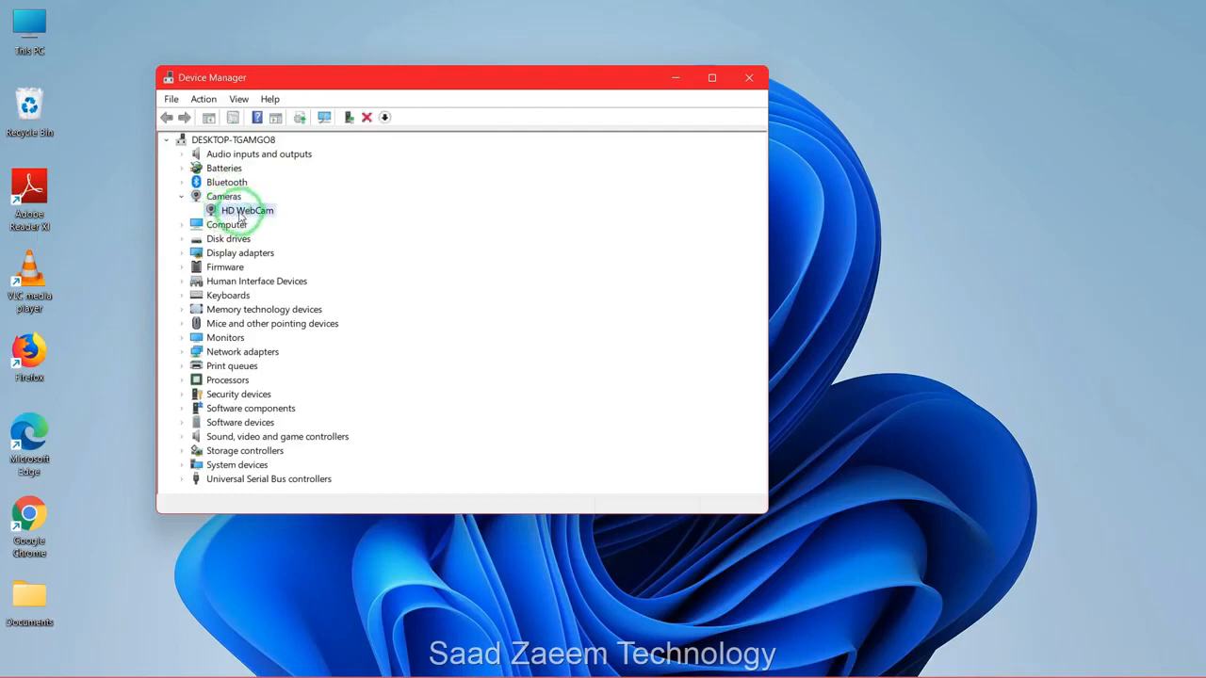
right_click(247, 210)
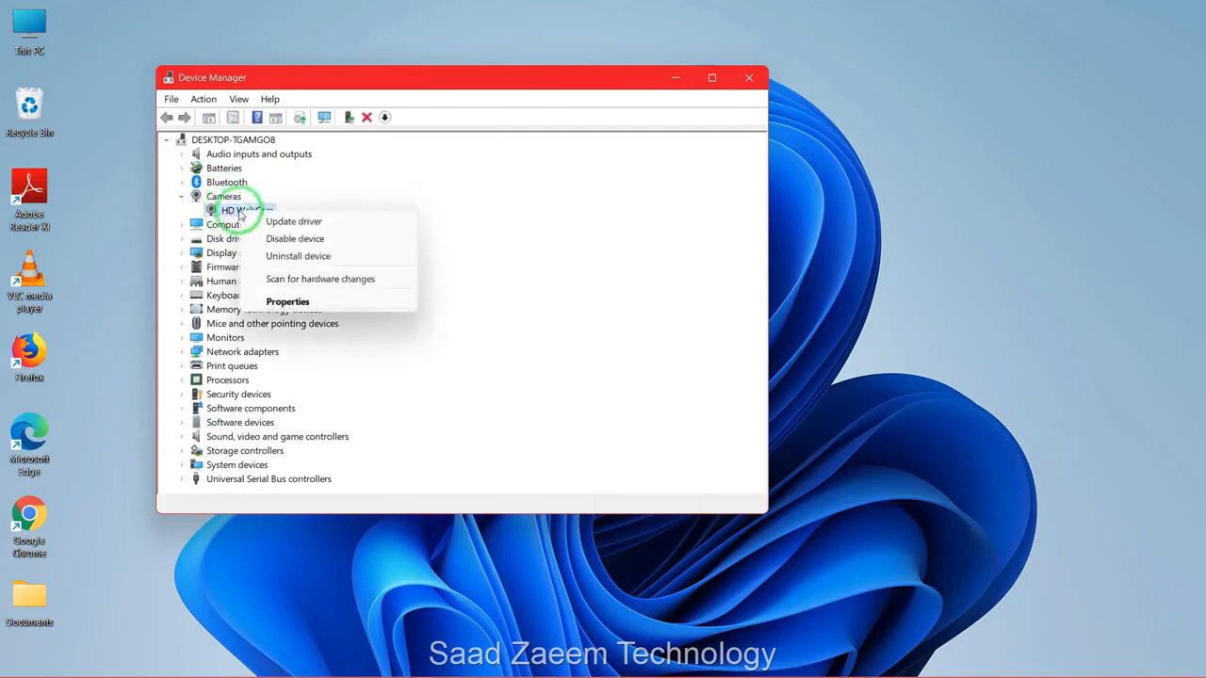
mouse_move(296, 257)
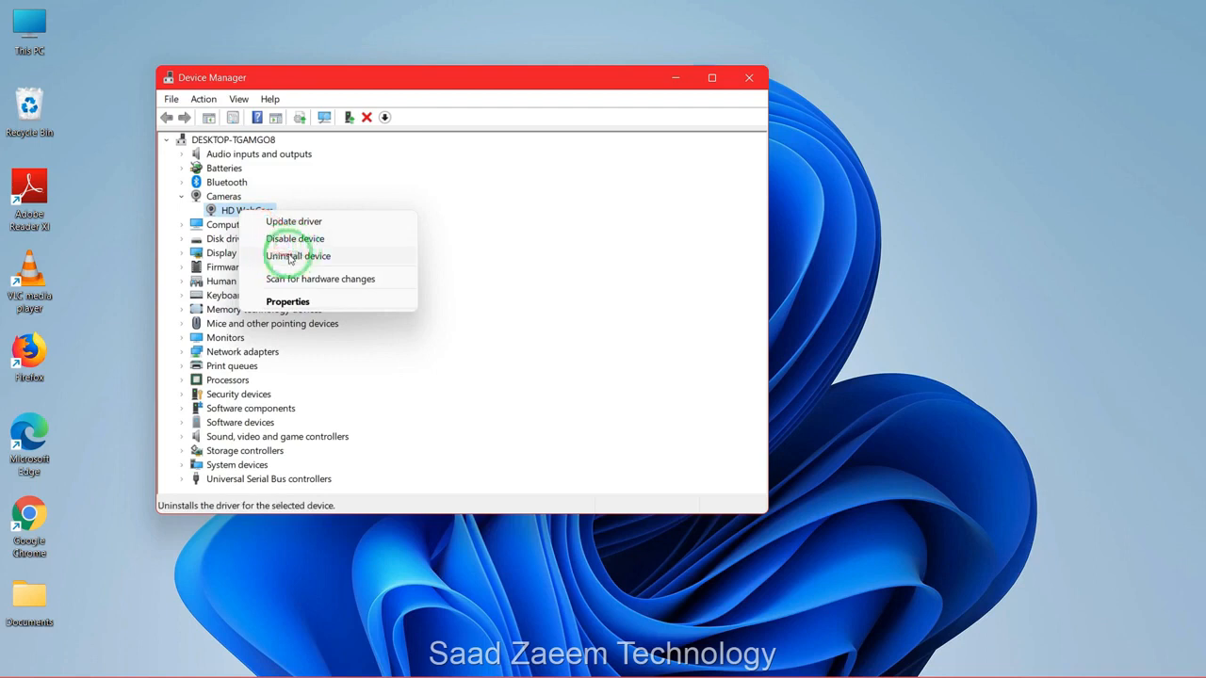
click(297, 257)
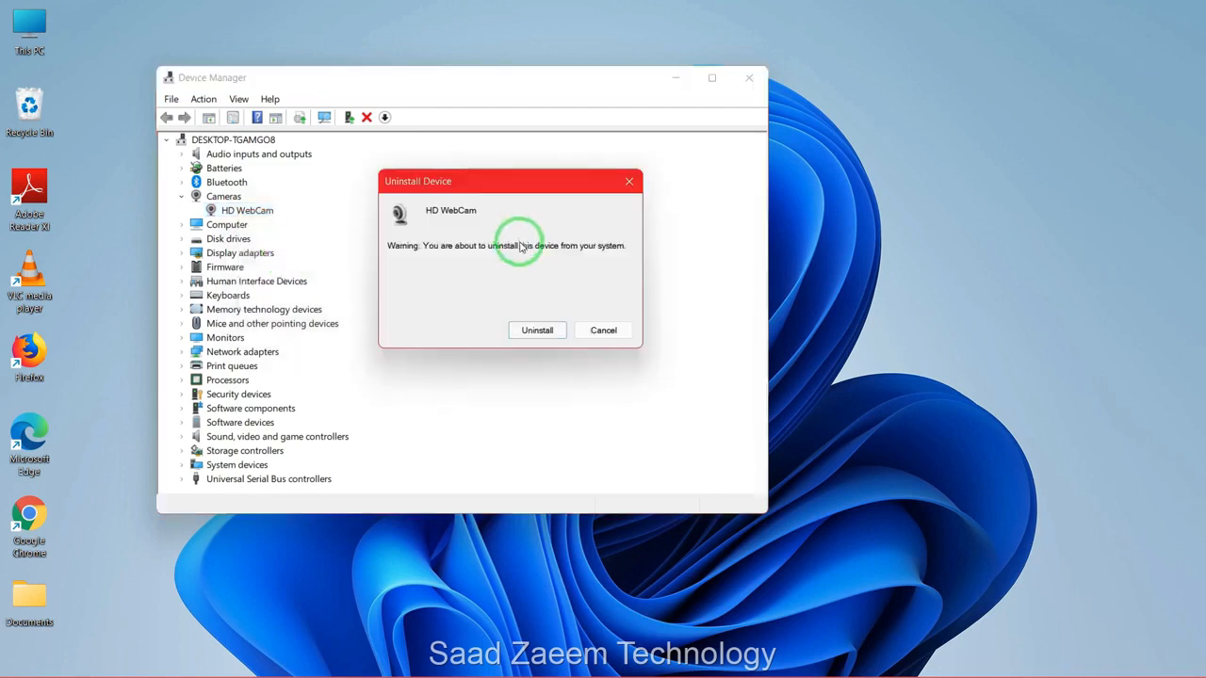
click(537, 330)
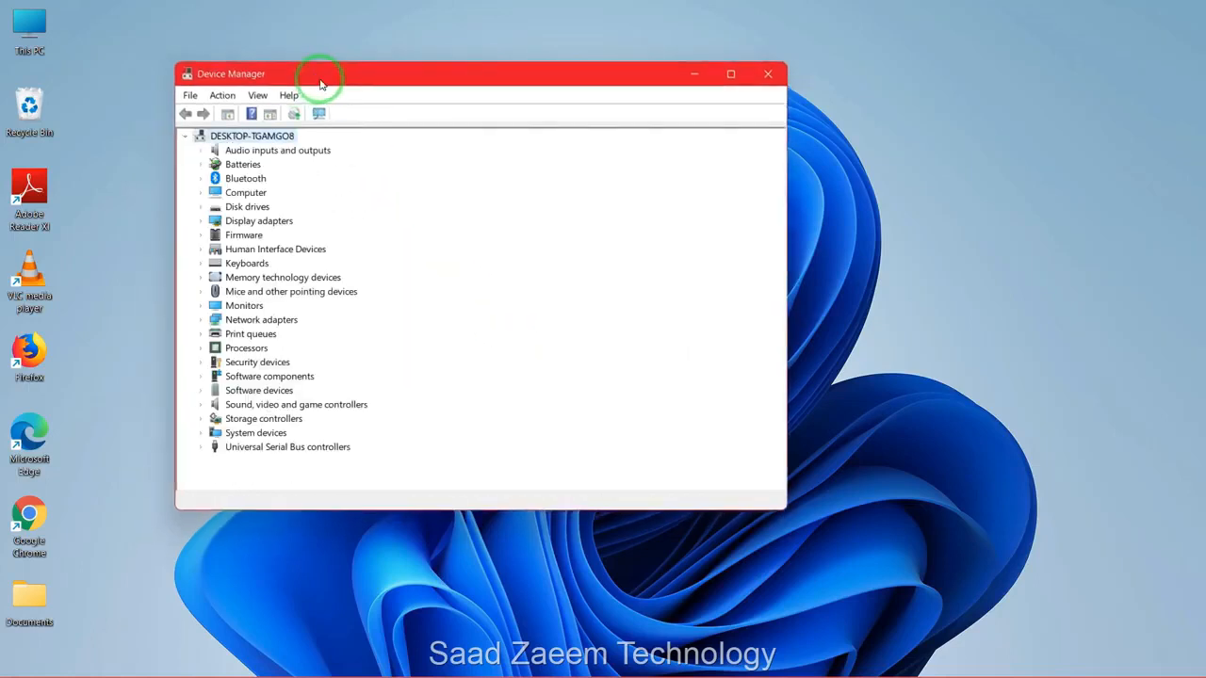
mouse_move(318, 108)
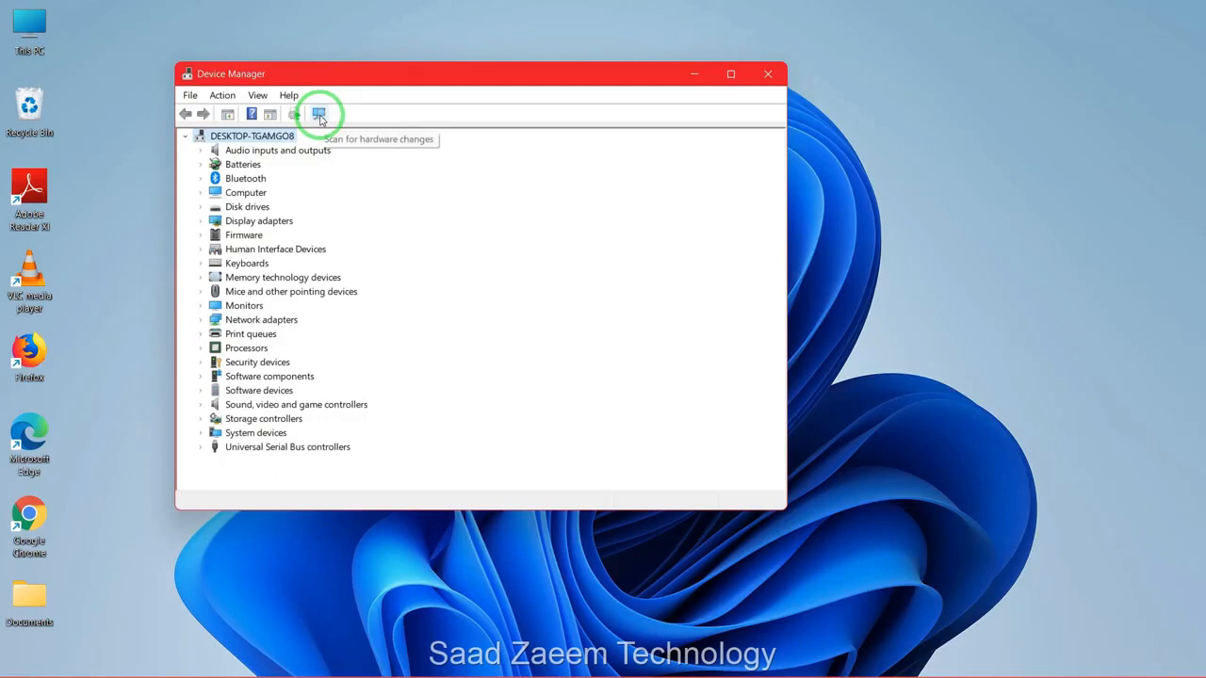
Scan for hardware changes so HD WebCam returns under Cameras.
click(319, 113)
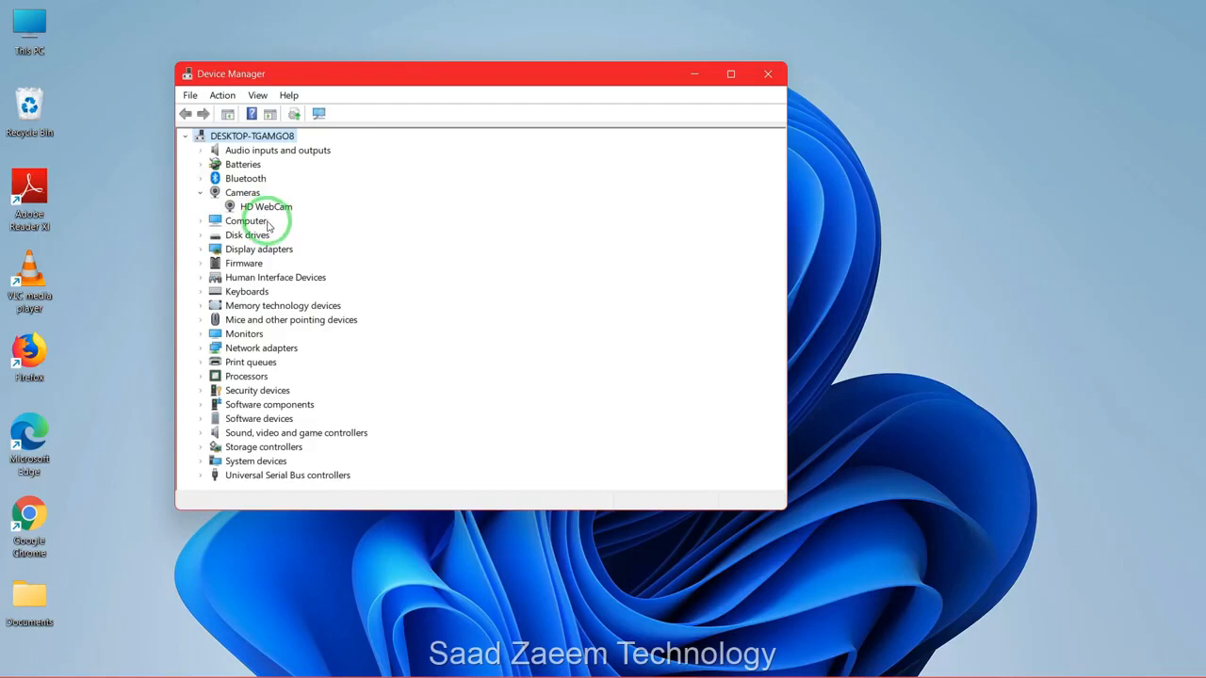
click(766, 73)
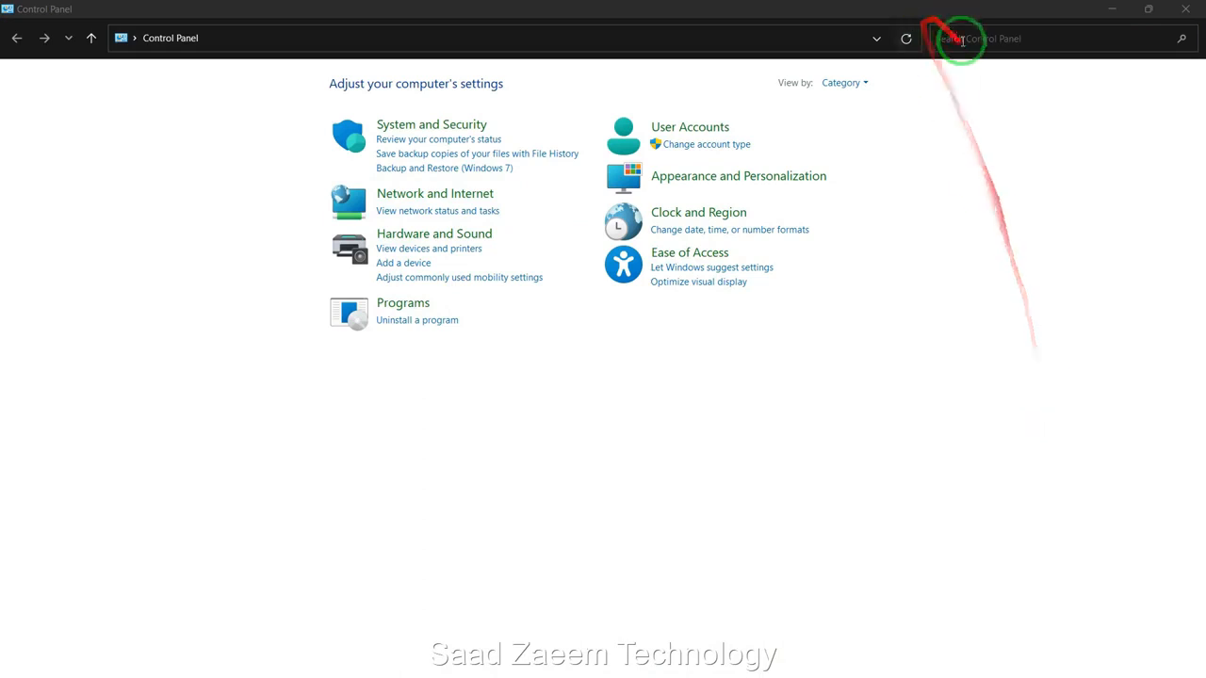
Search Control Panel for 'Tro' and launch Windows Store Apps from all troubleshooters.
text(Trouble)
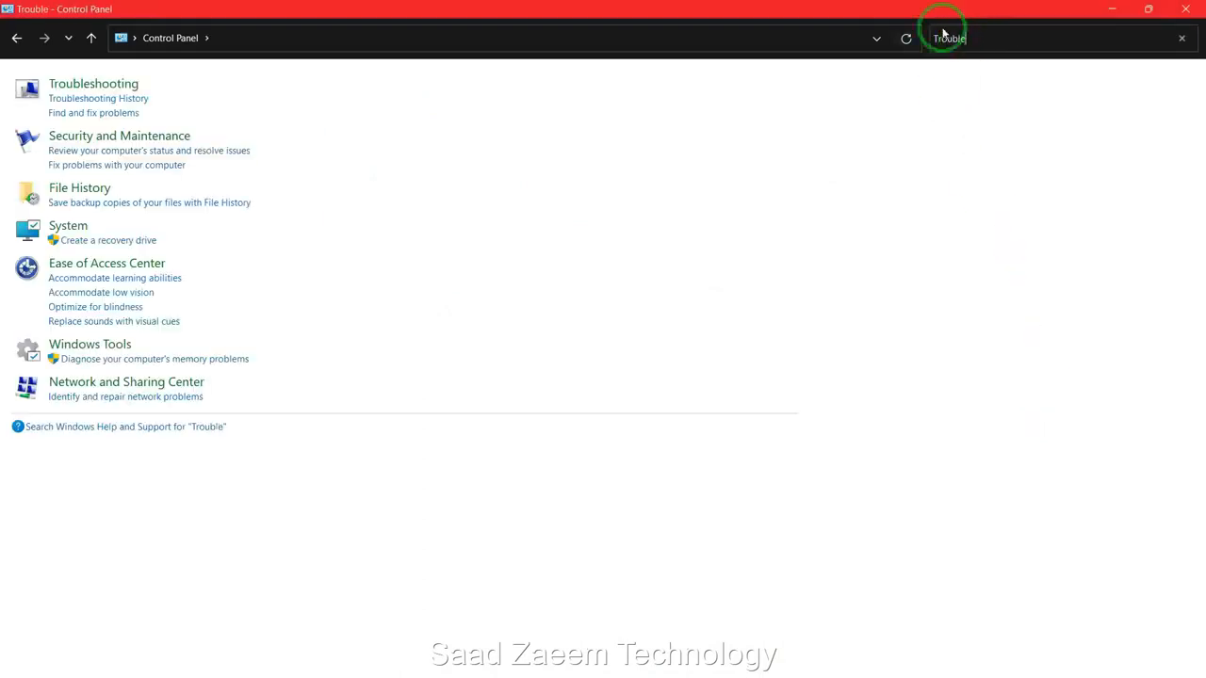
mouse_move(93, 89)
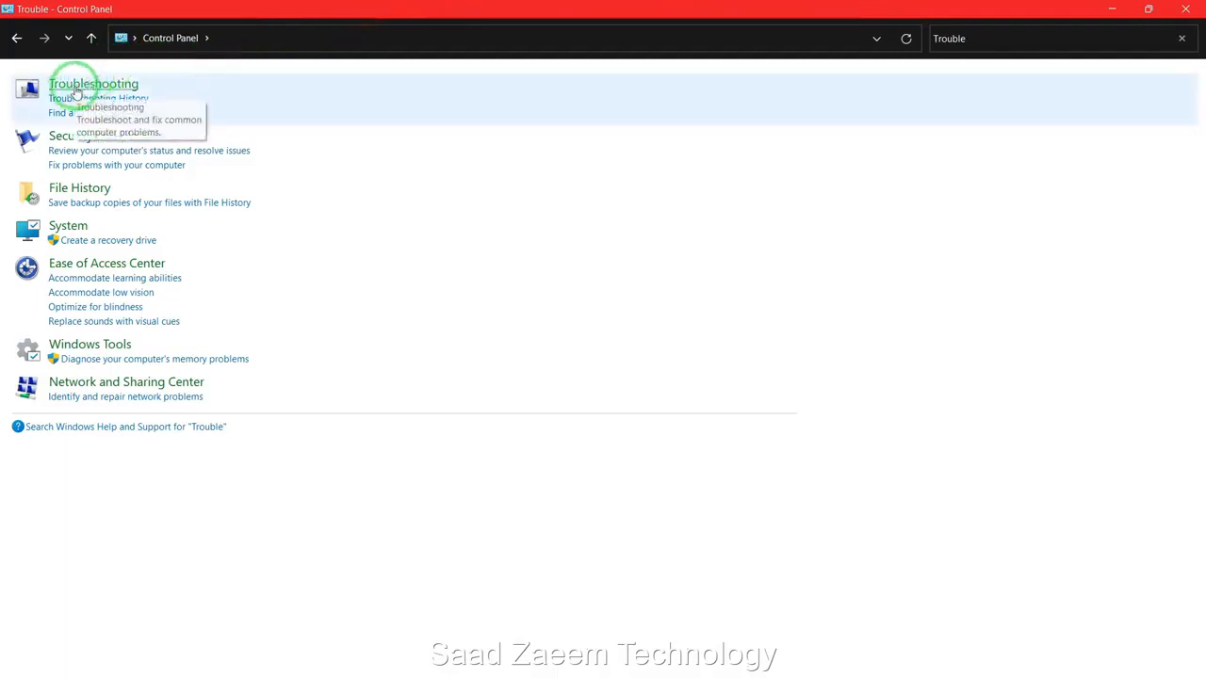
click(93, 83)
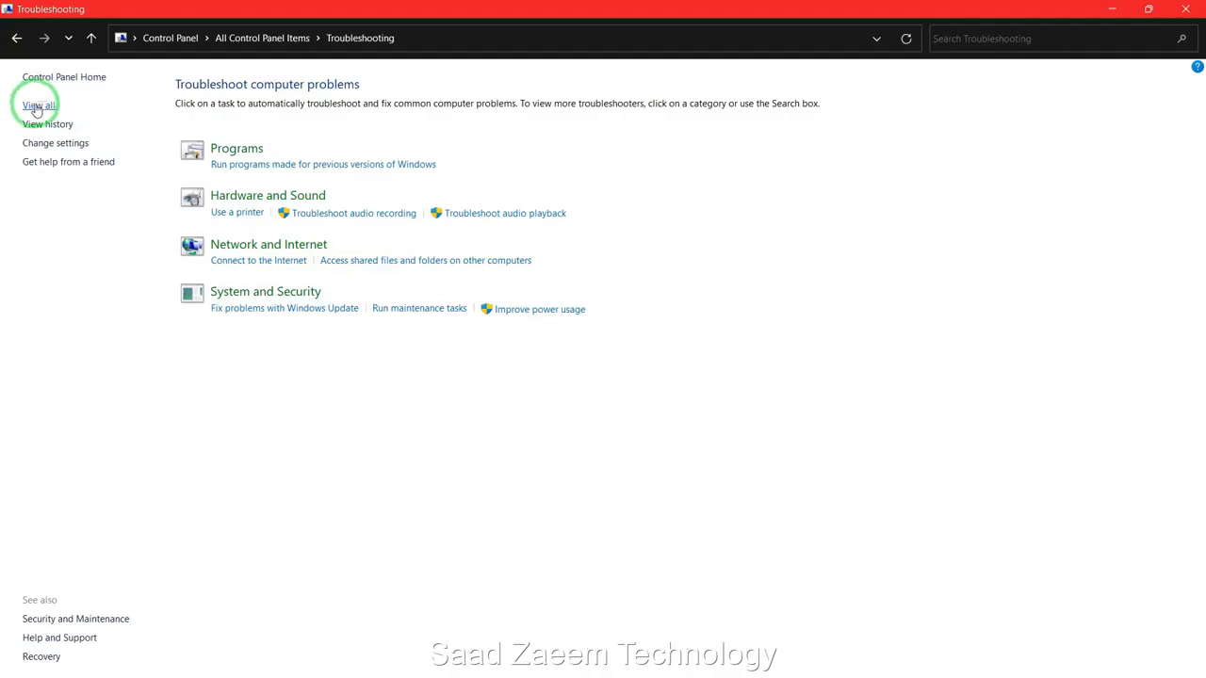
click(38, 104)
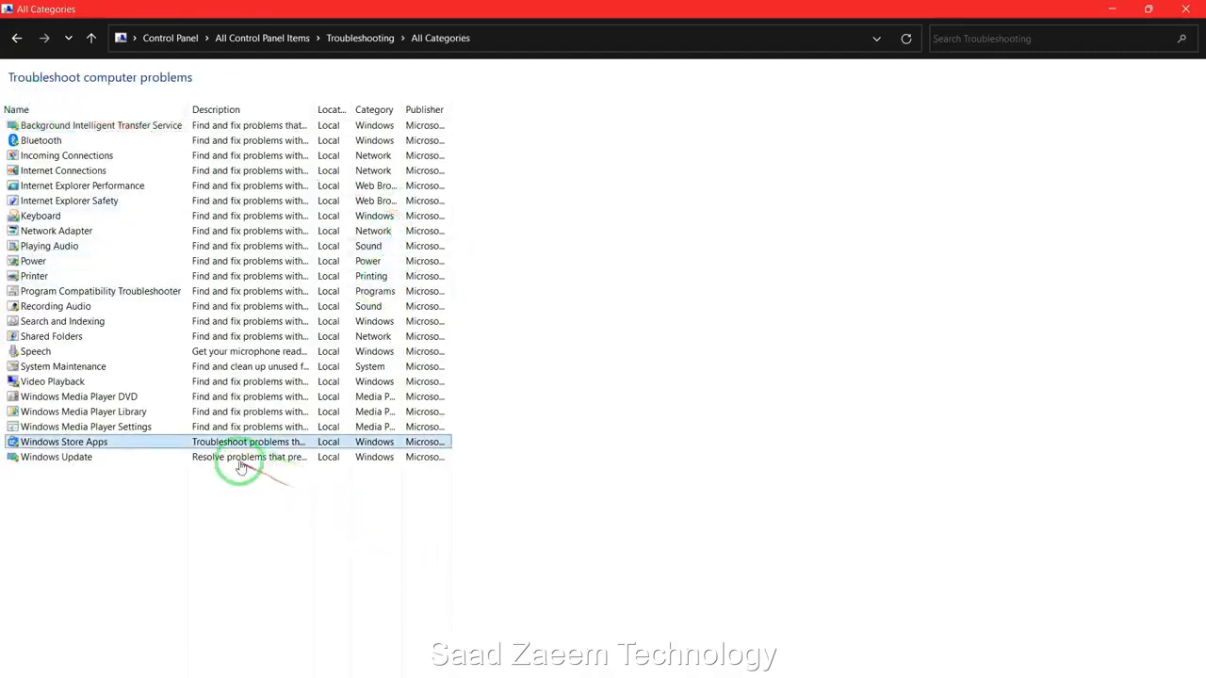
mouse_move(85, 427)
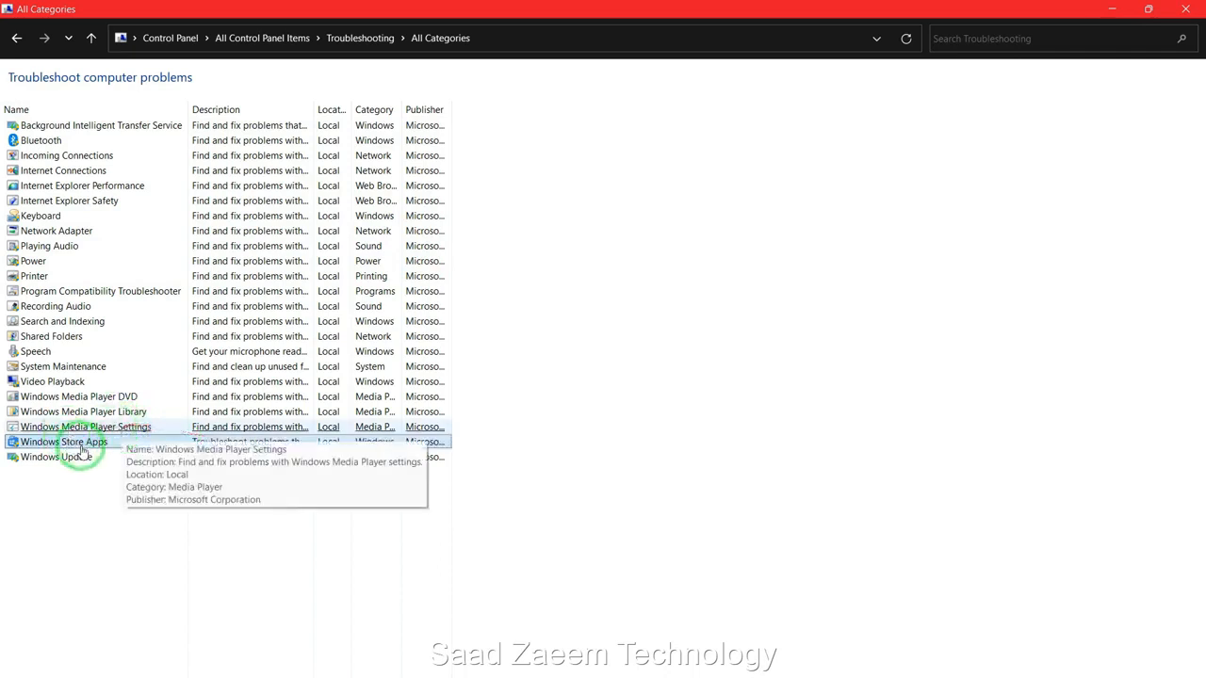
double_click(64, 441)
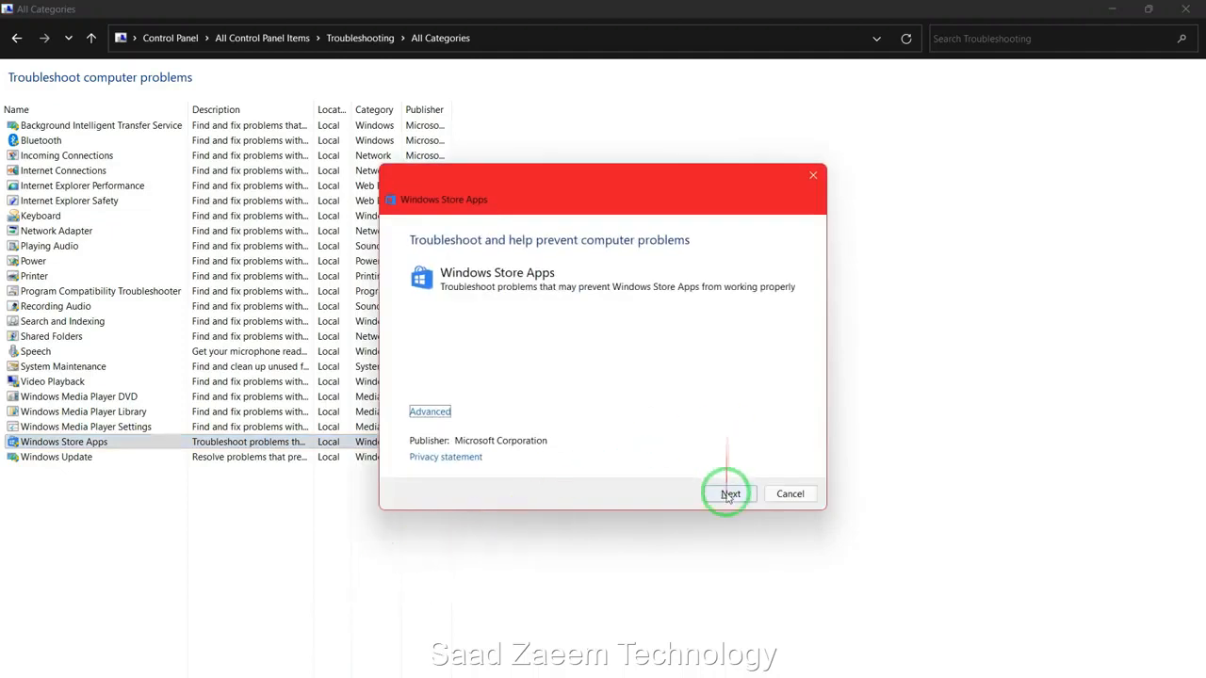
Begin problem detection in the Windows Store Apps troubleshooter.
click(731, 493)
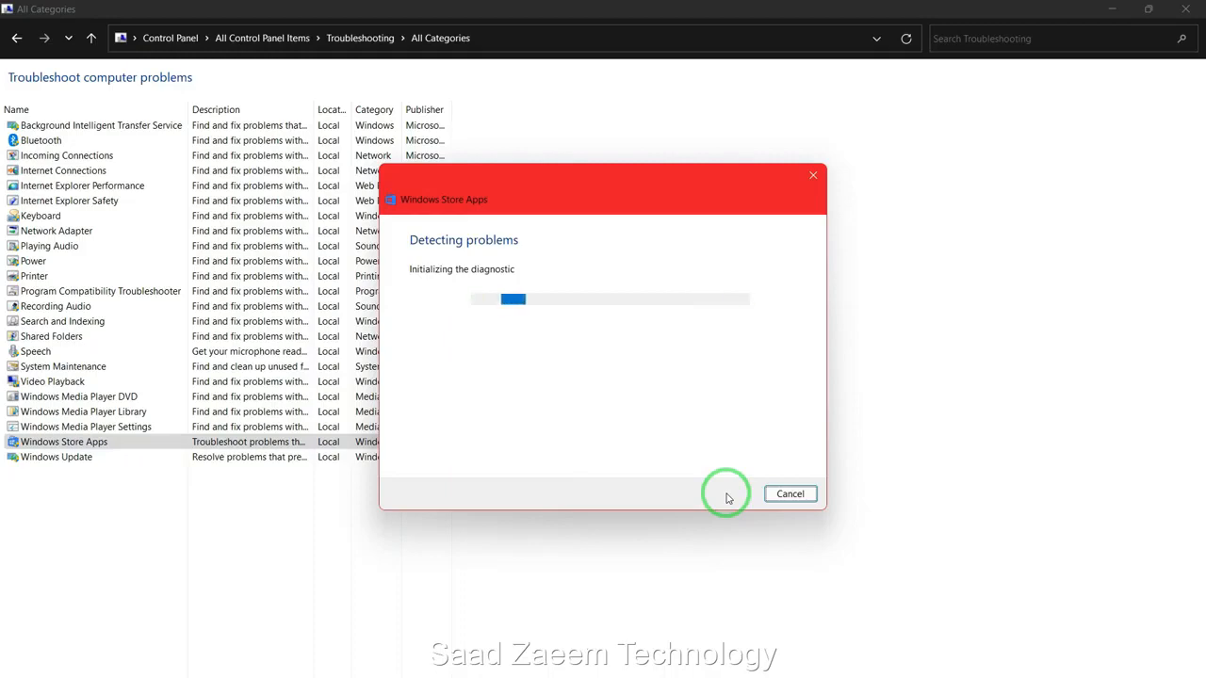
click(789, 494)
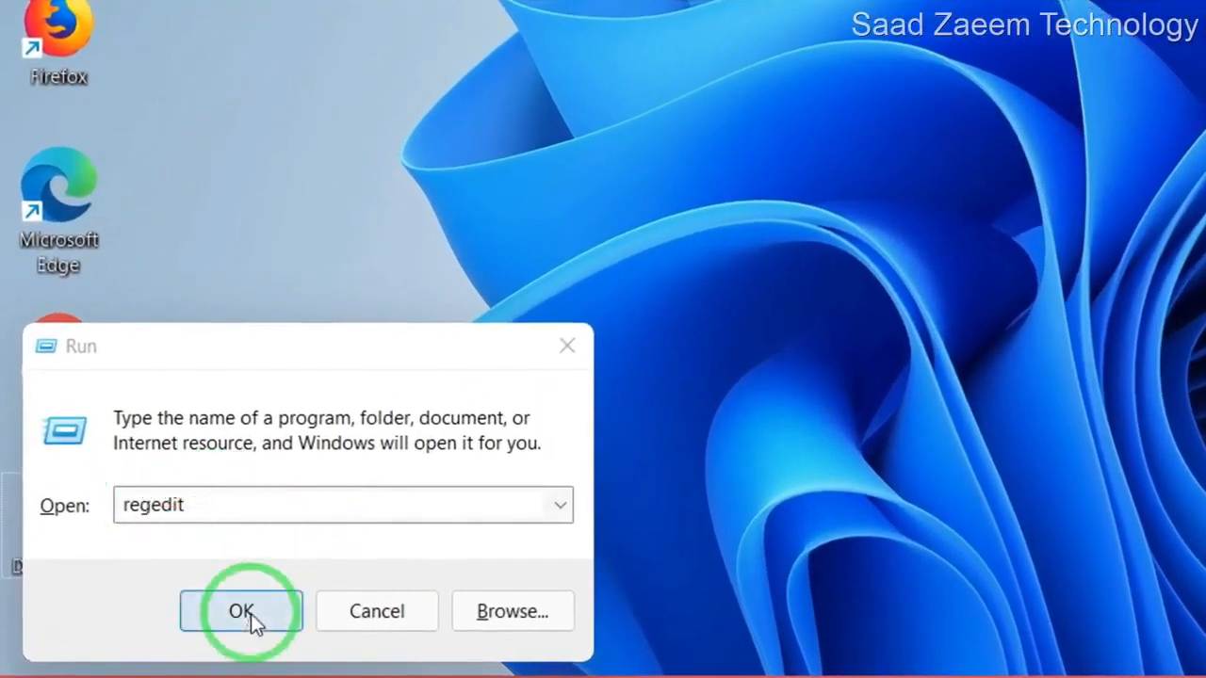
Run the regedit command to launch Registry Editor.
click(241, 610)
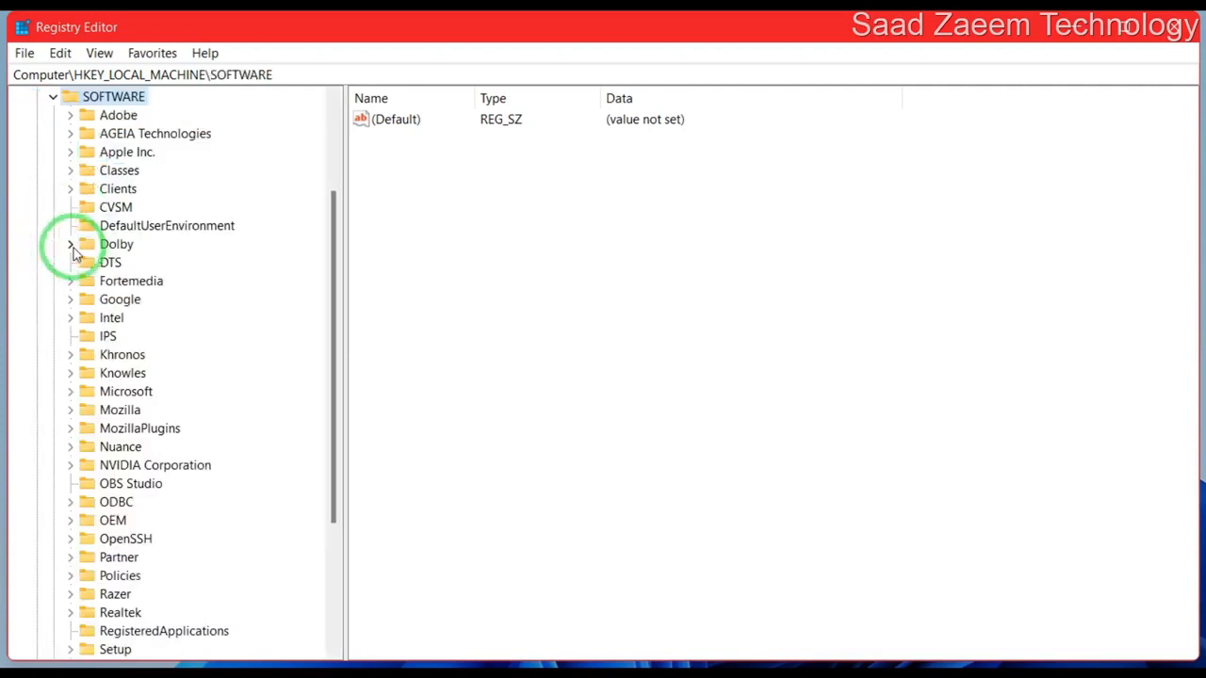
mouse_move(61, 396)
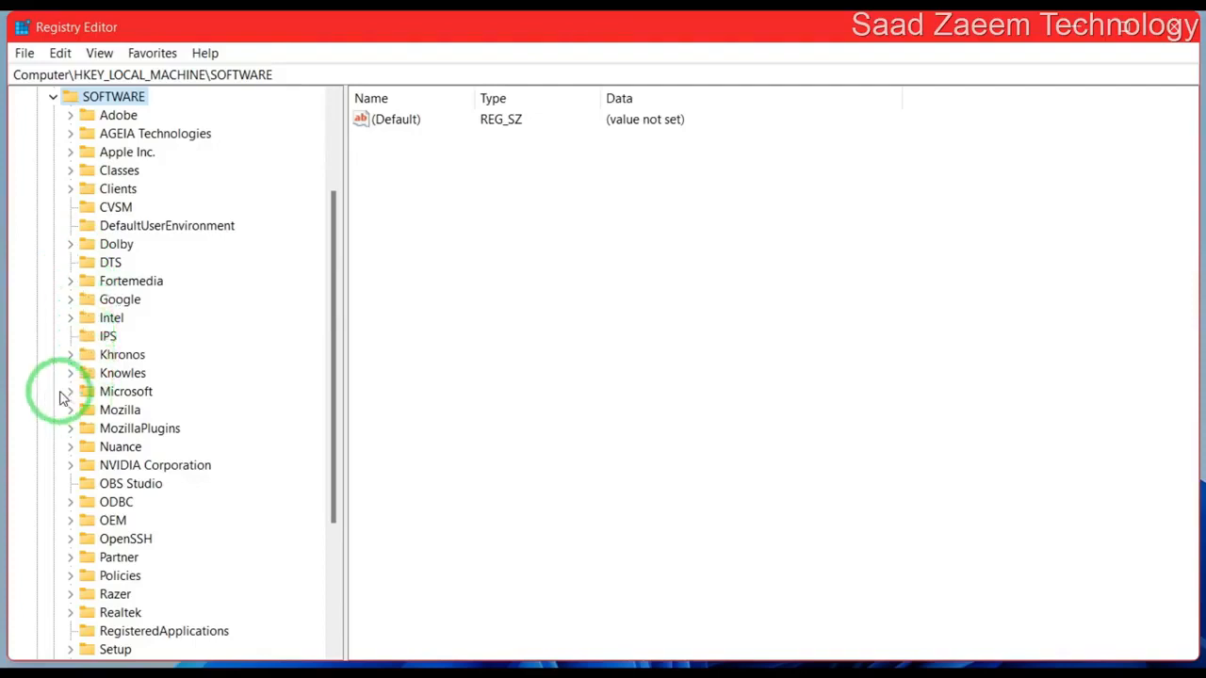
Expand Windows Media Foundation under SOFTWARE\Microsoft and select its Platform key.
scroll(down, 3)
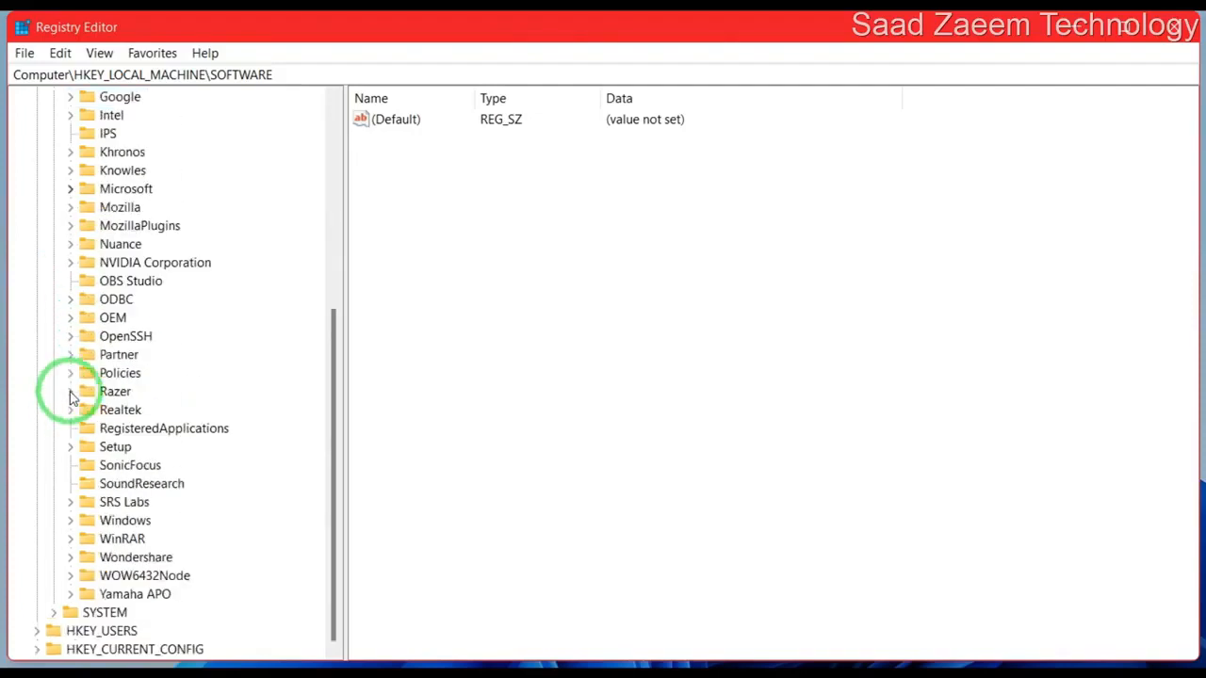
scroll(down, 3)
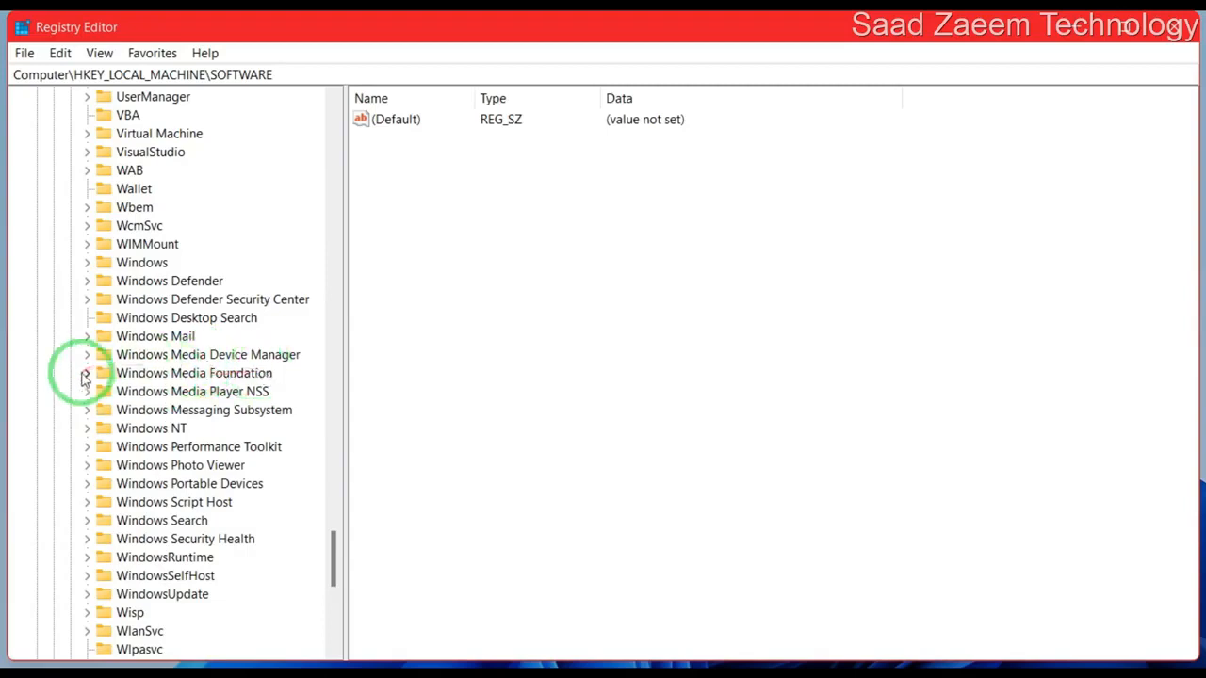
click(86, 373)
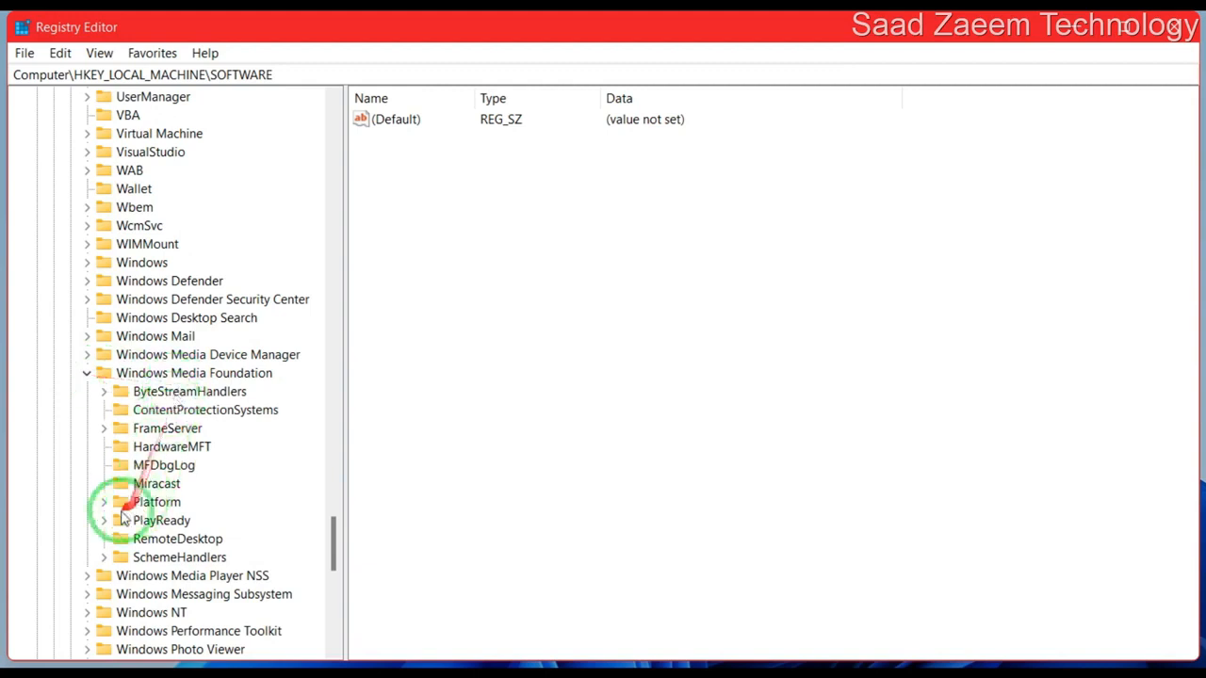
click(157, 503)
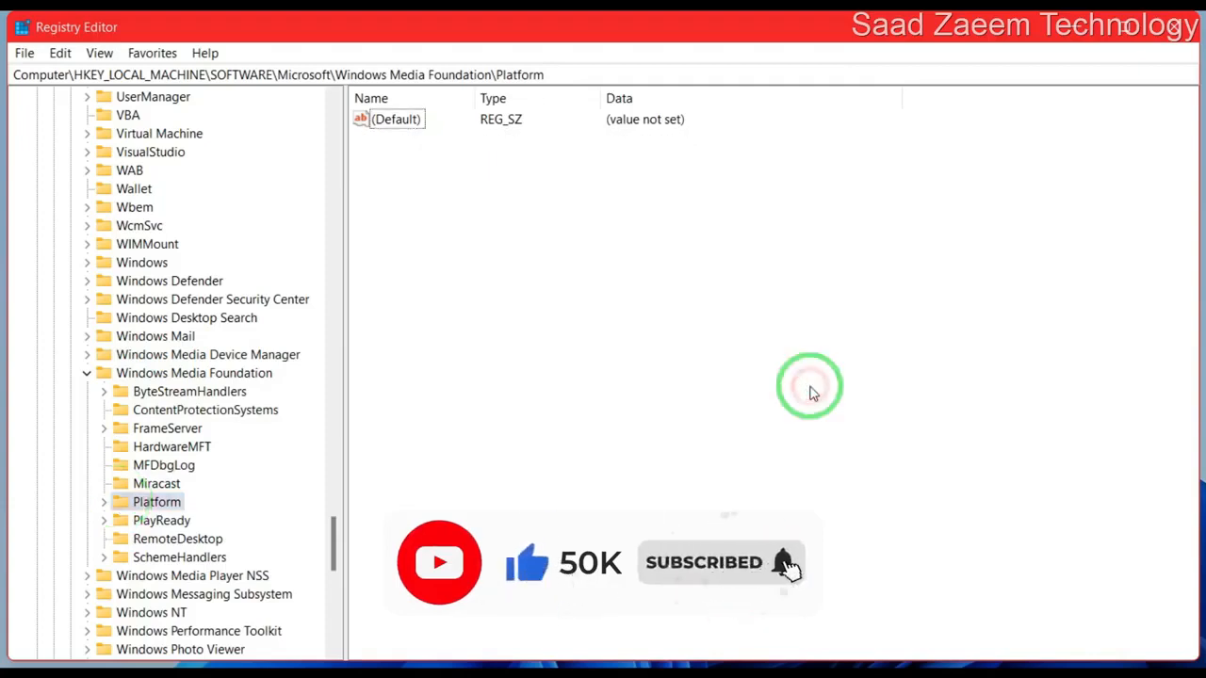
Create DWORD (32-bit) value 'EnableFrameServerMode' in Platform and open it for modifying.
right_click(808, 386)
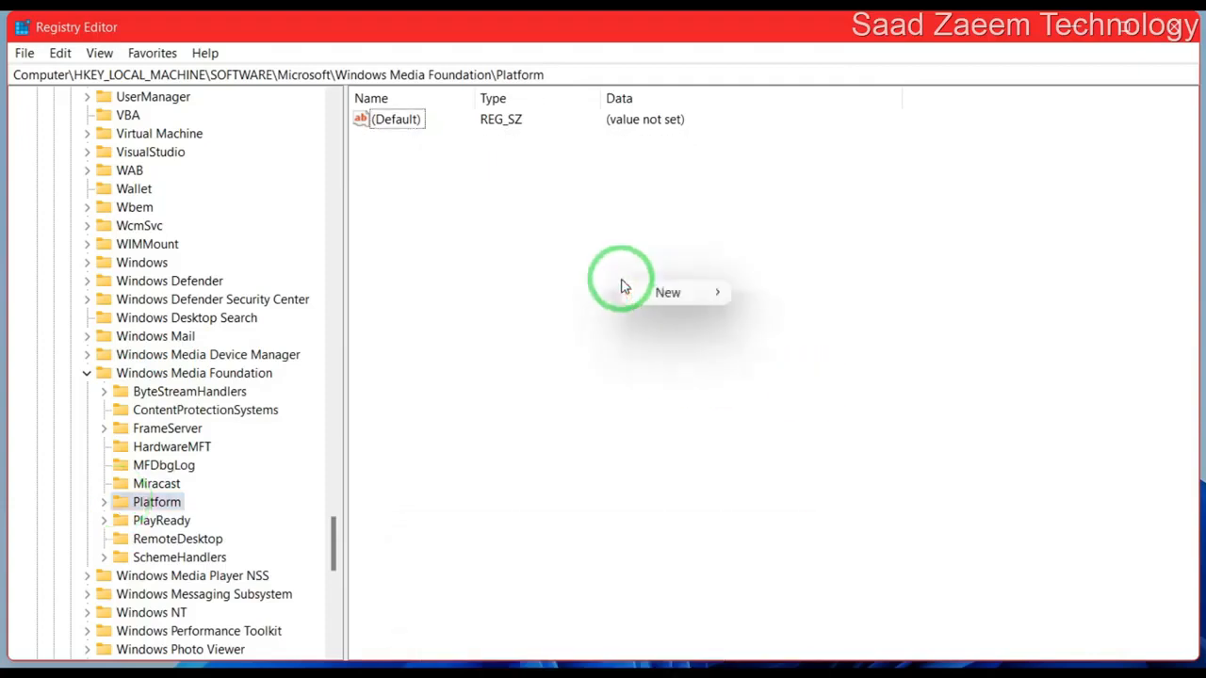
click(667, 292)
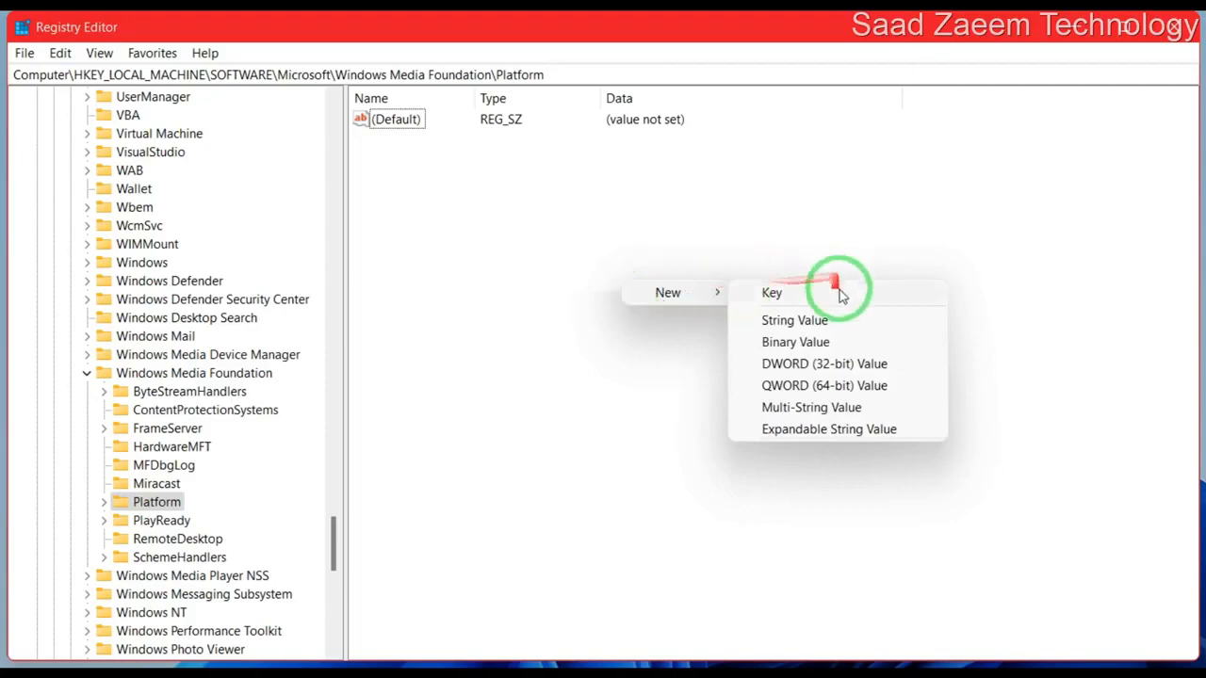
mouse_move(819, 364)
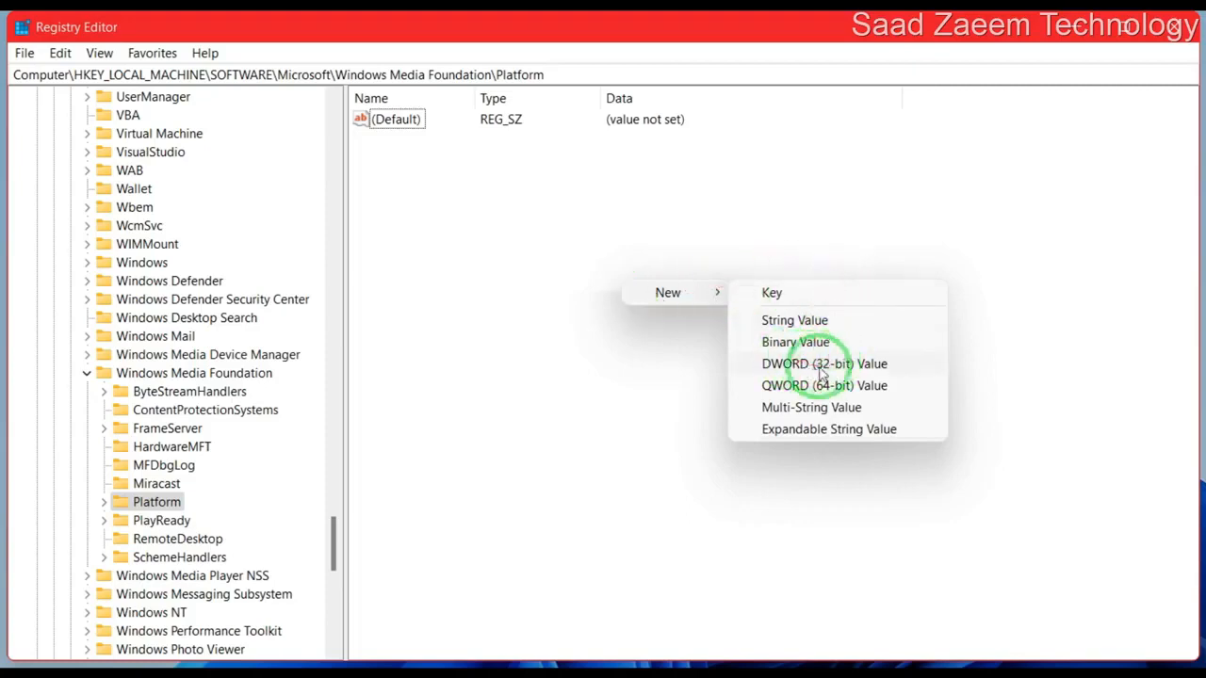
click(822, 364)
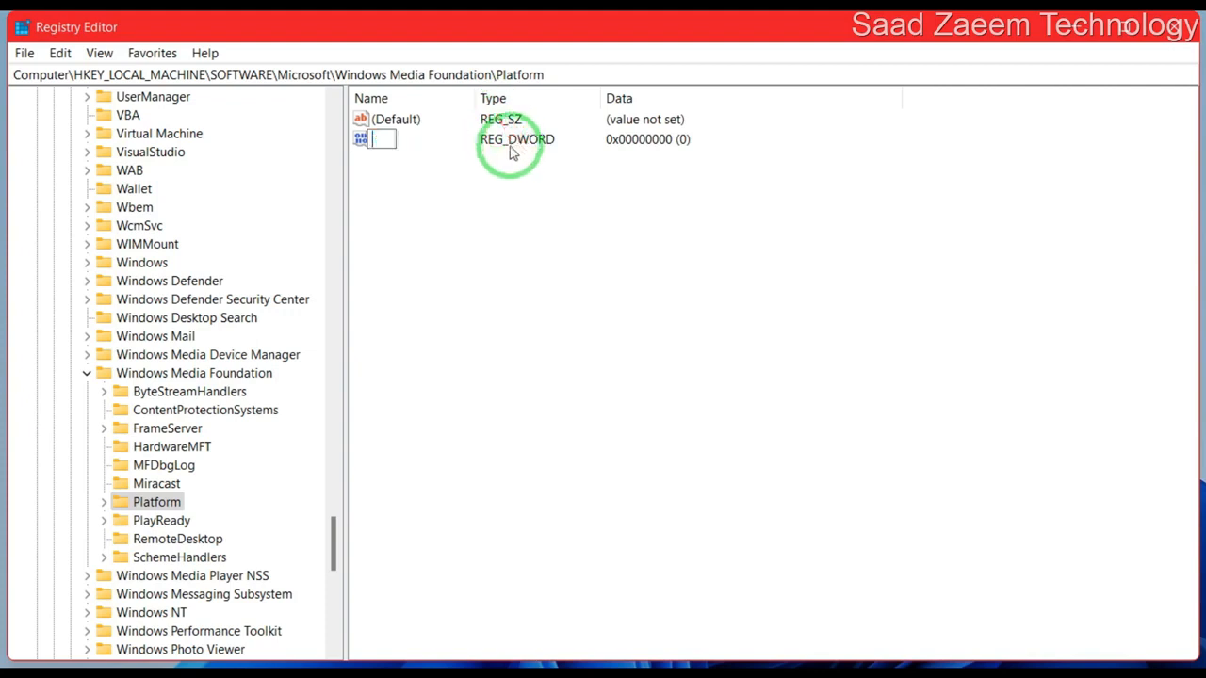
text(EnableFrameServerMode)
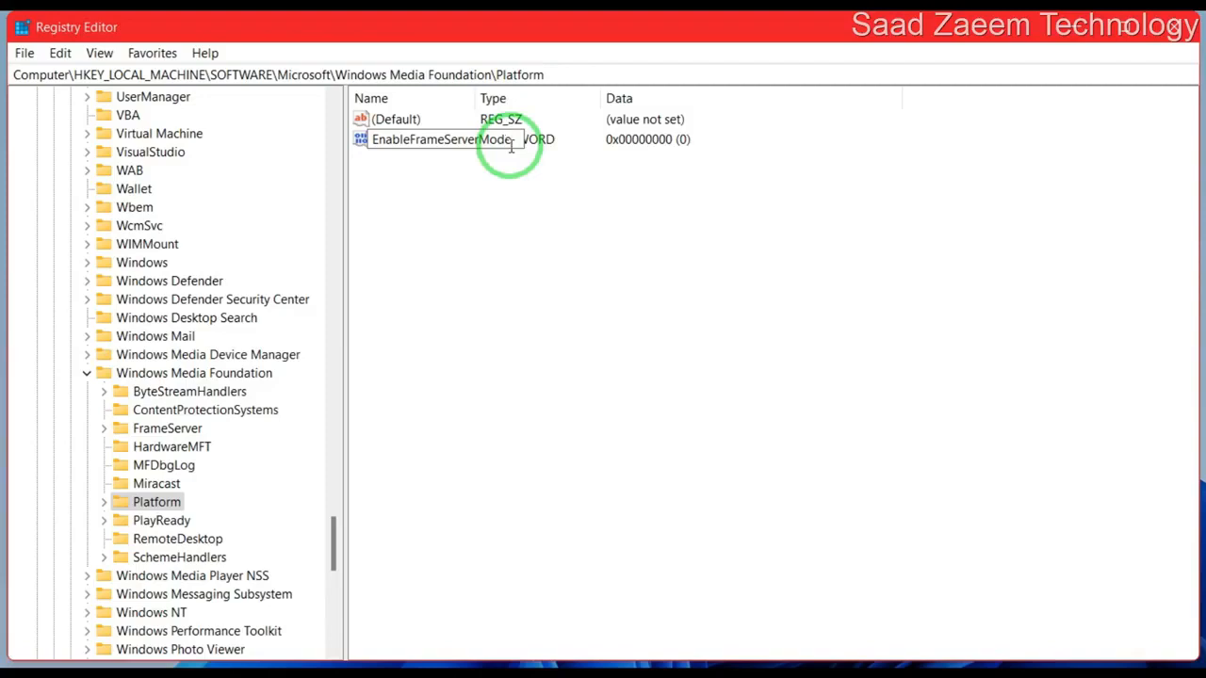
right_click(513, 151)
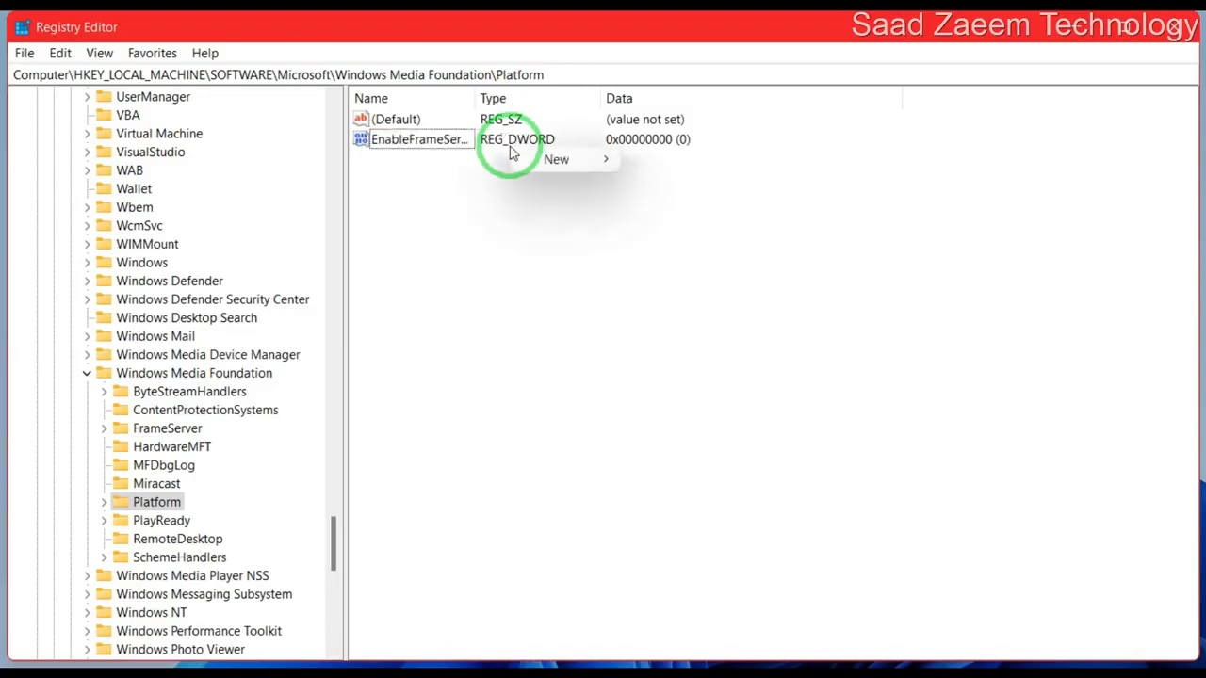
right_click(419, 139)
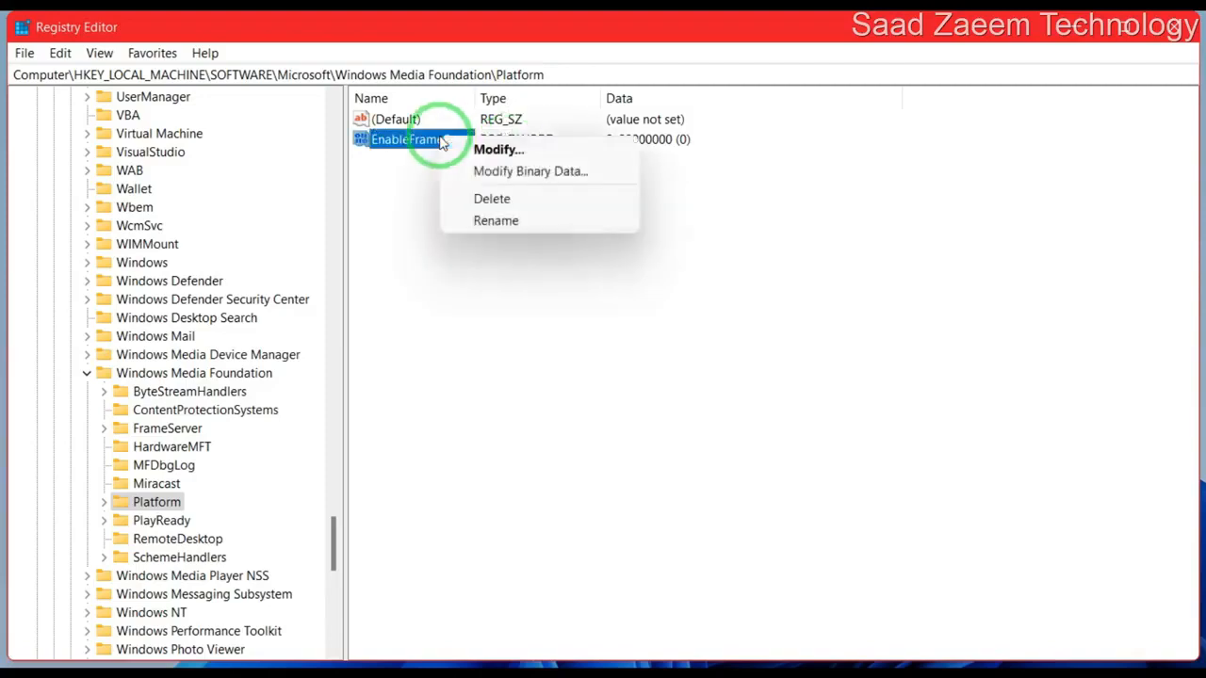
click(498, 149)
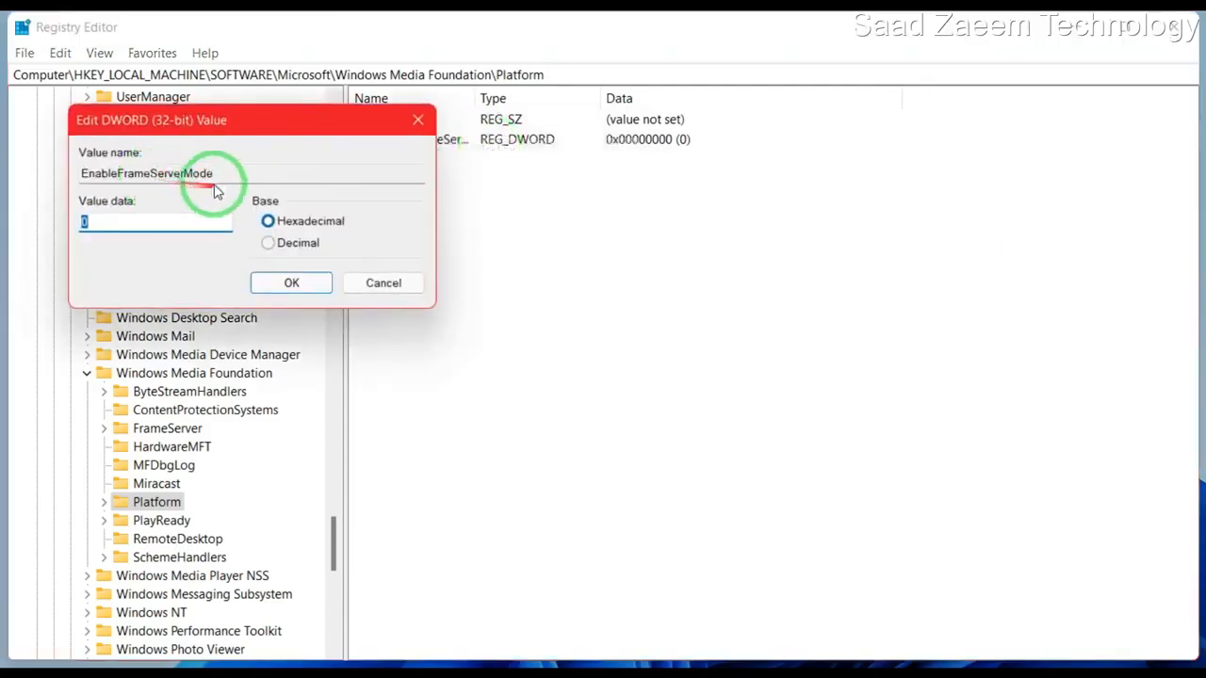
Save EnableFrameServerMode with value data 0 and close Registry Editor.
click(291, 282)
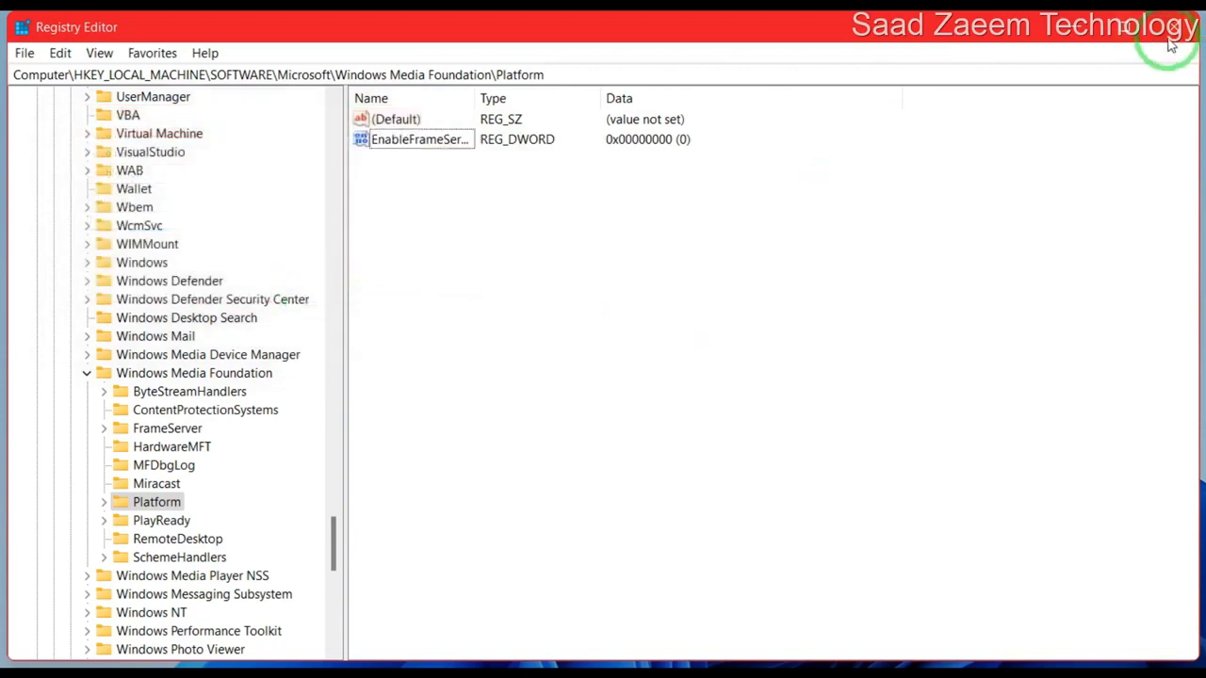
click(1168, 28)
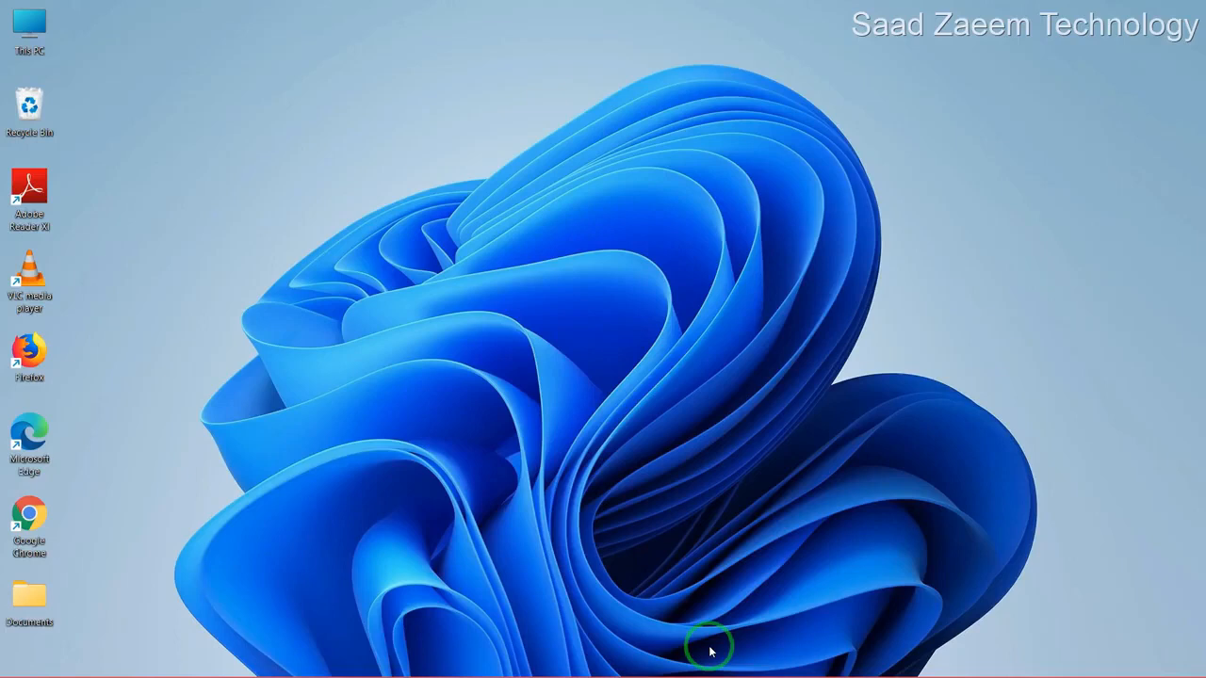
Open Settings from Windows search and search it for 'Camera'.
click(514, 659)
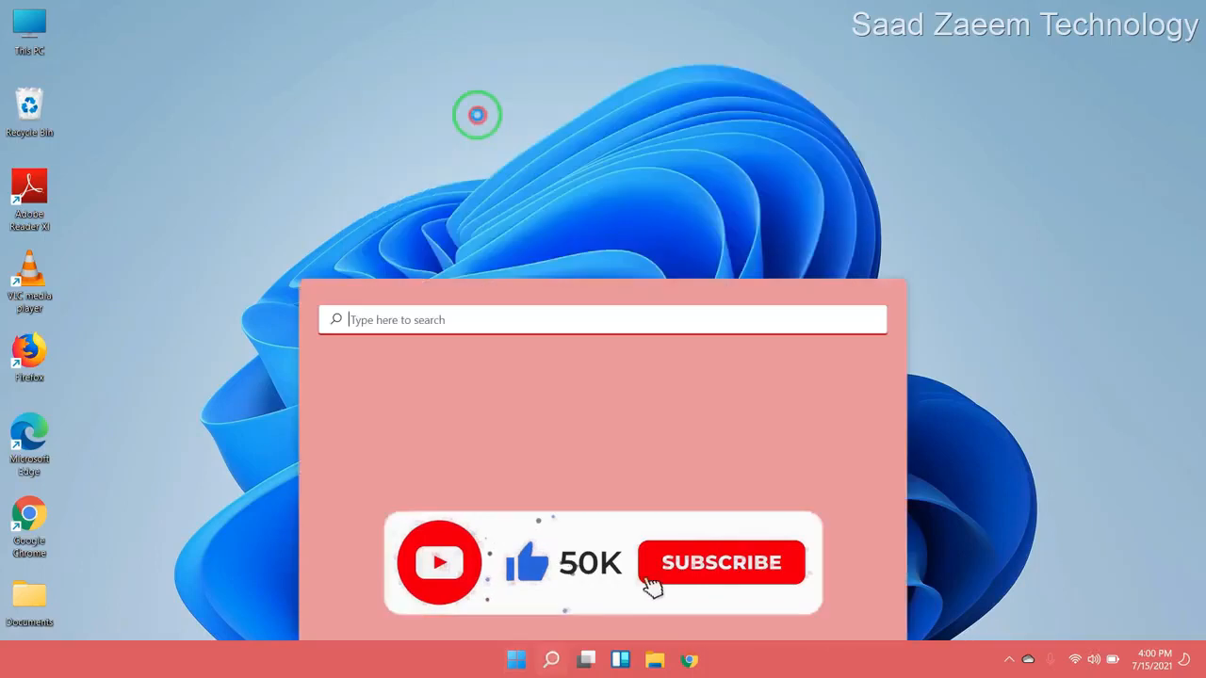
text(settings)
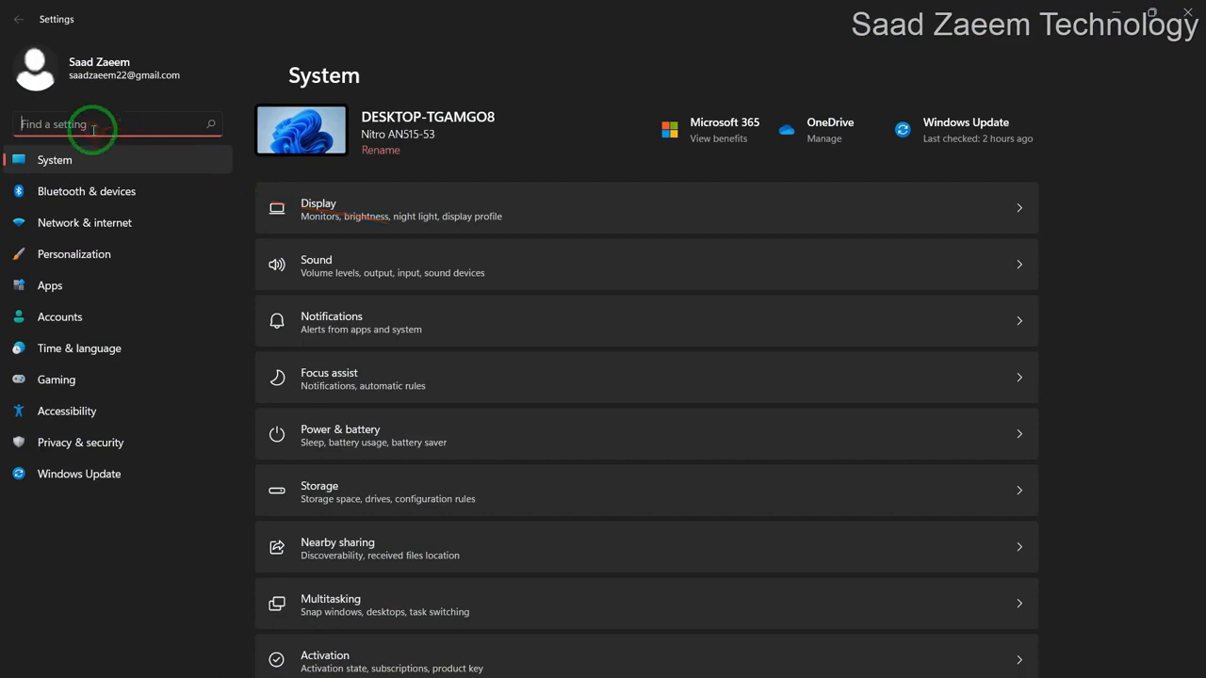
text(Camera)
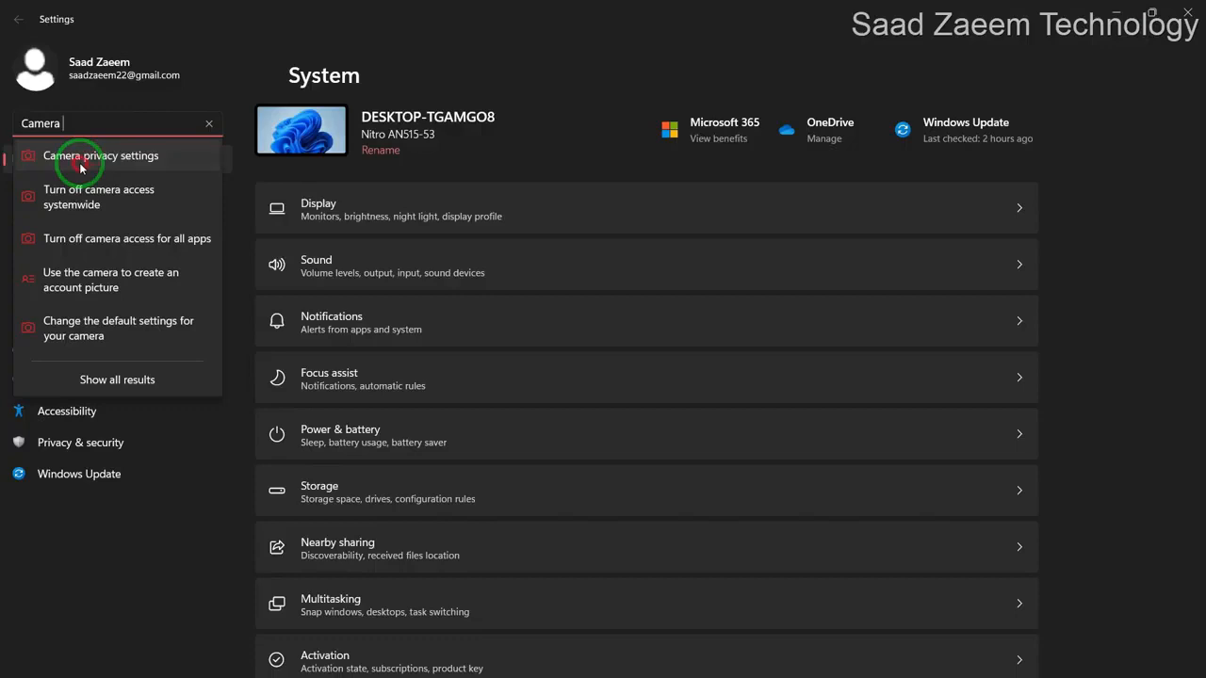
Open Camera privacy settings and confirm device and per-app camera access are On.
click(100, 155)
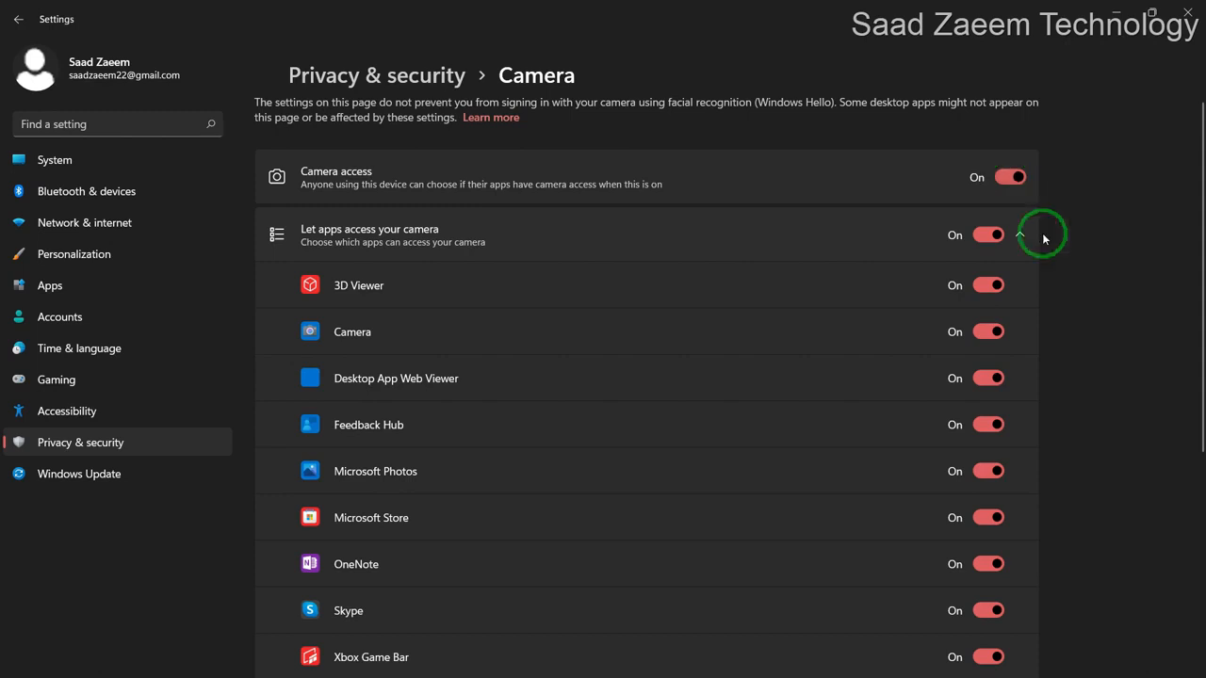
scroll(down, 3)
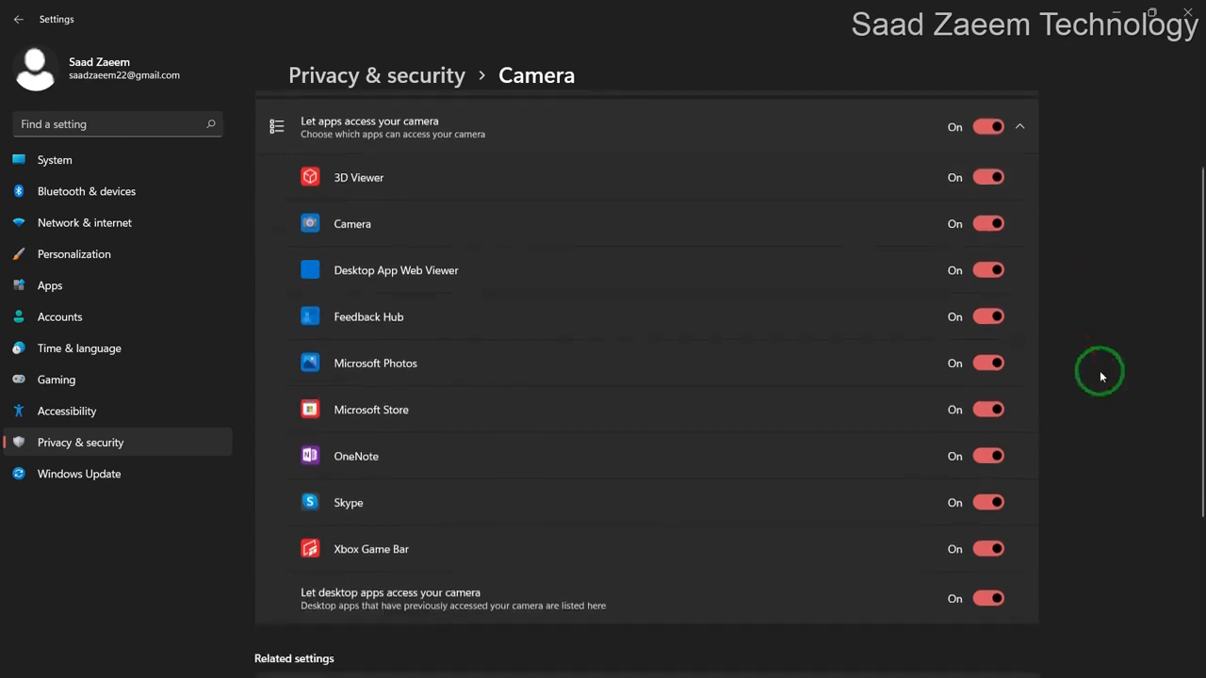
scroll(up, 3)
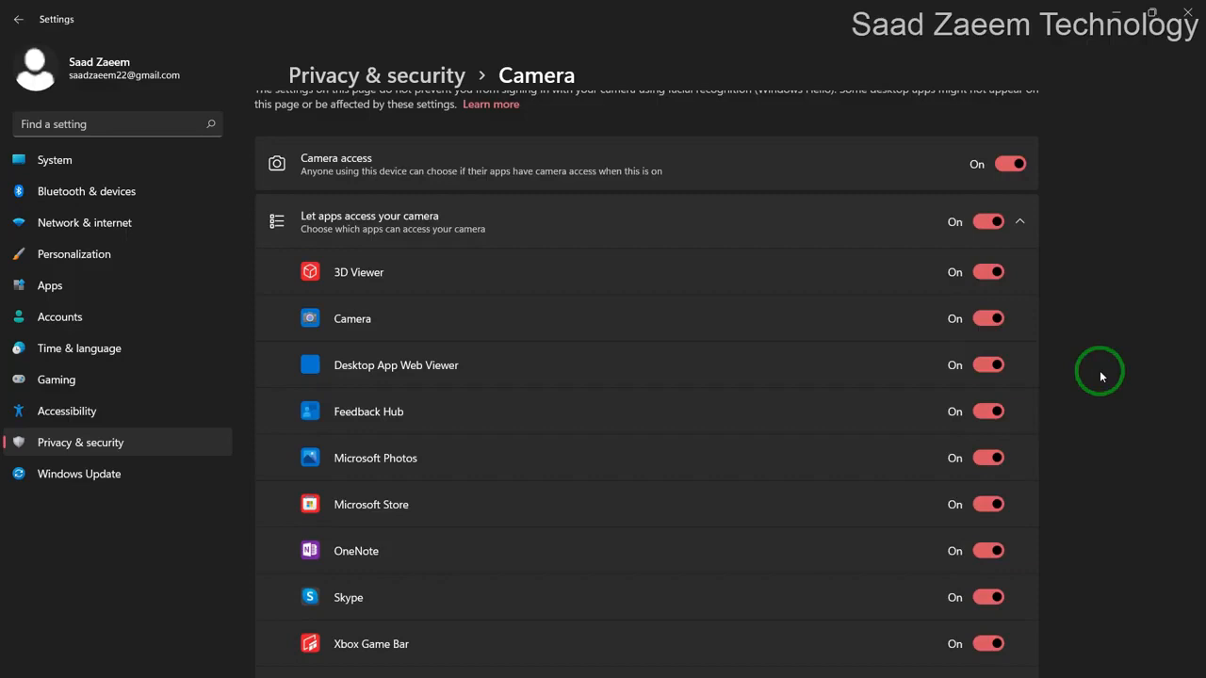
mouse_move(710, 643)
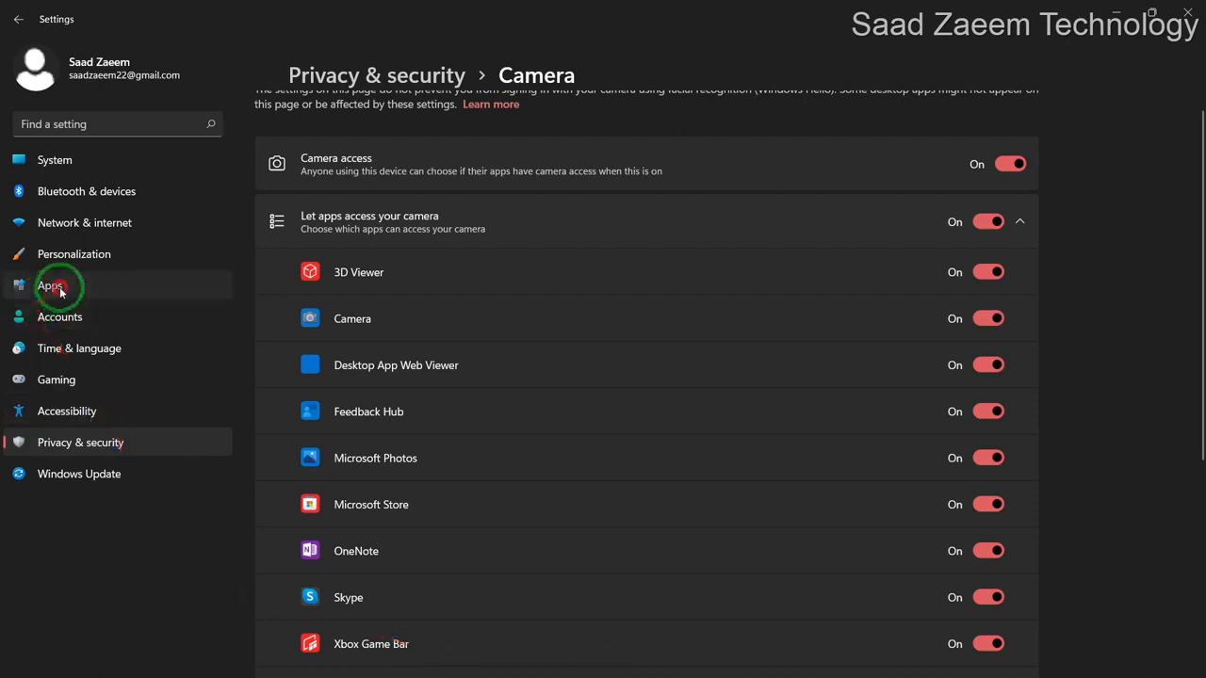
Filter Apps & features by 'Camera' and show the Camera app's actions menu.
click(50, 286)
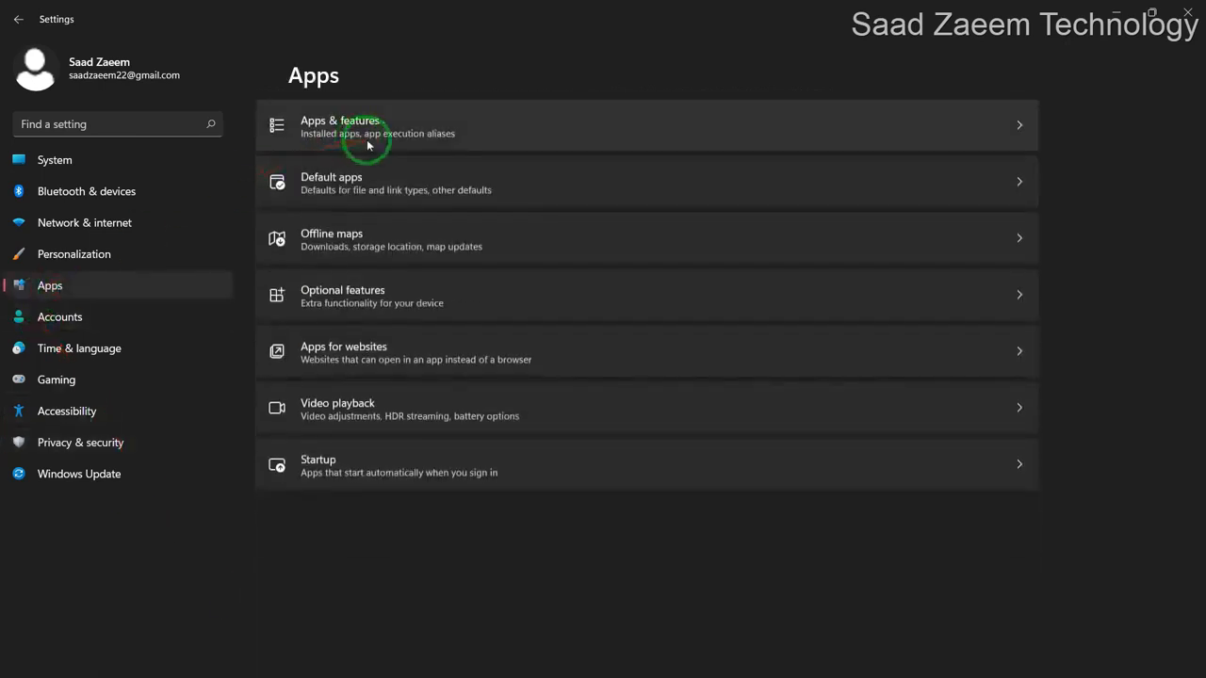
click(377, 125)
text(C)
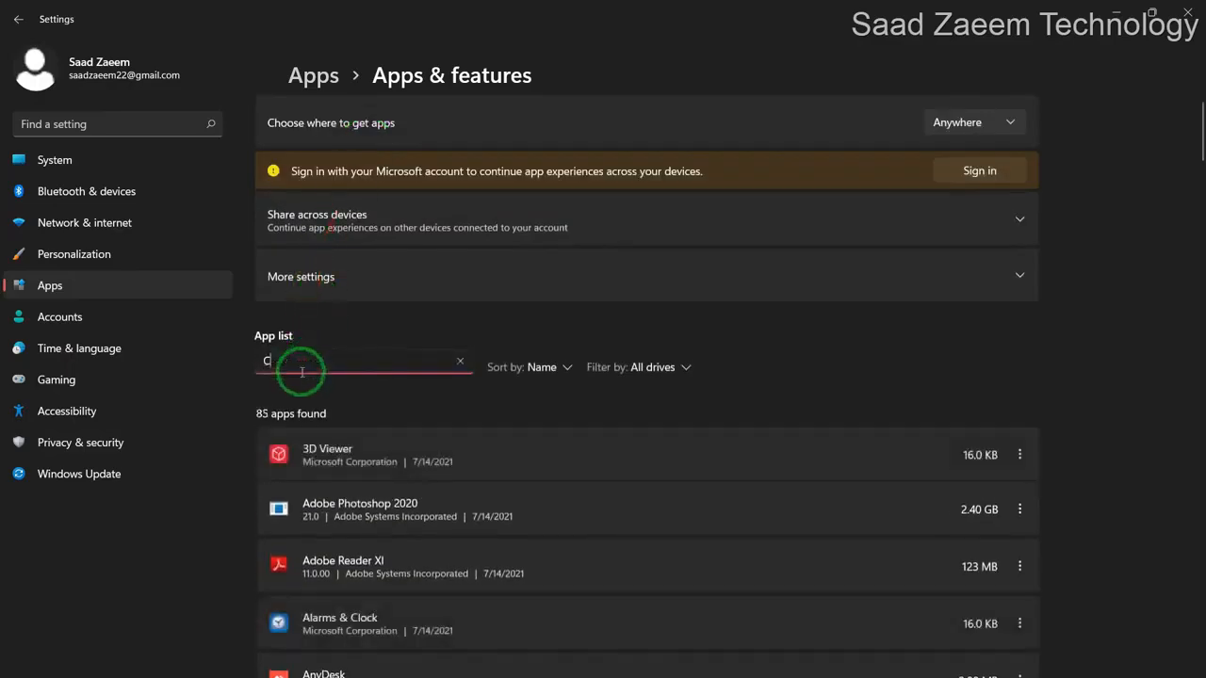
text(amera)
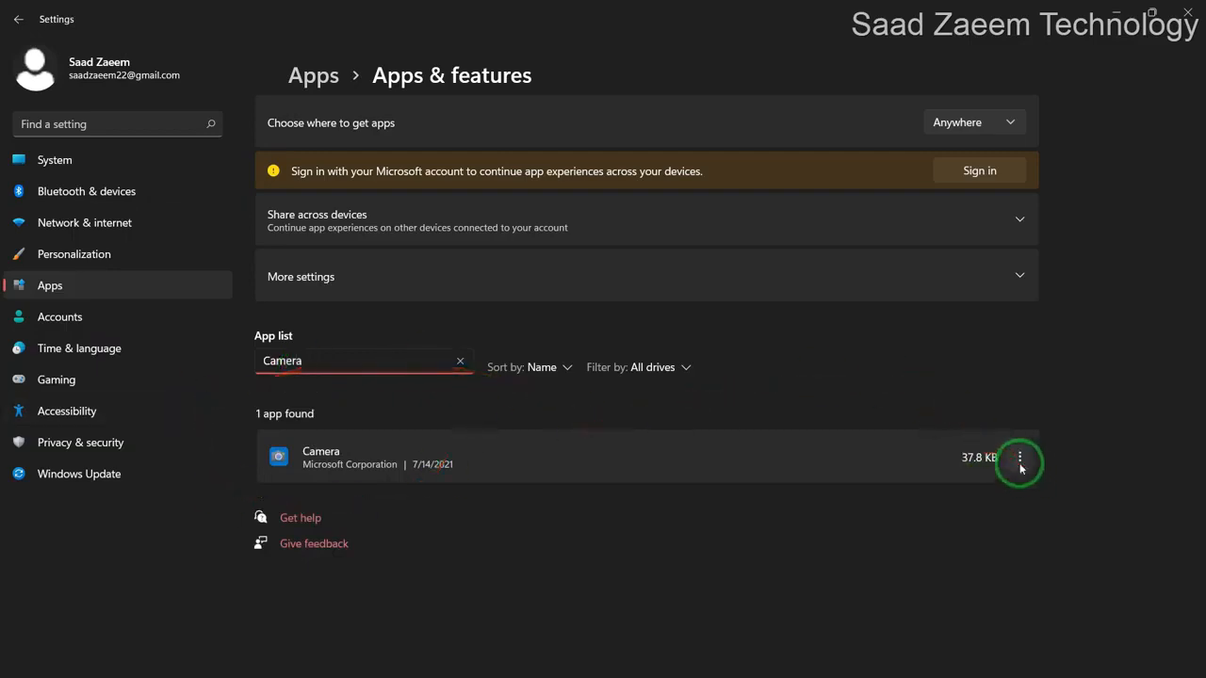
click(1020, 457)
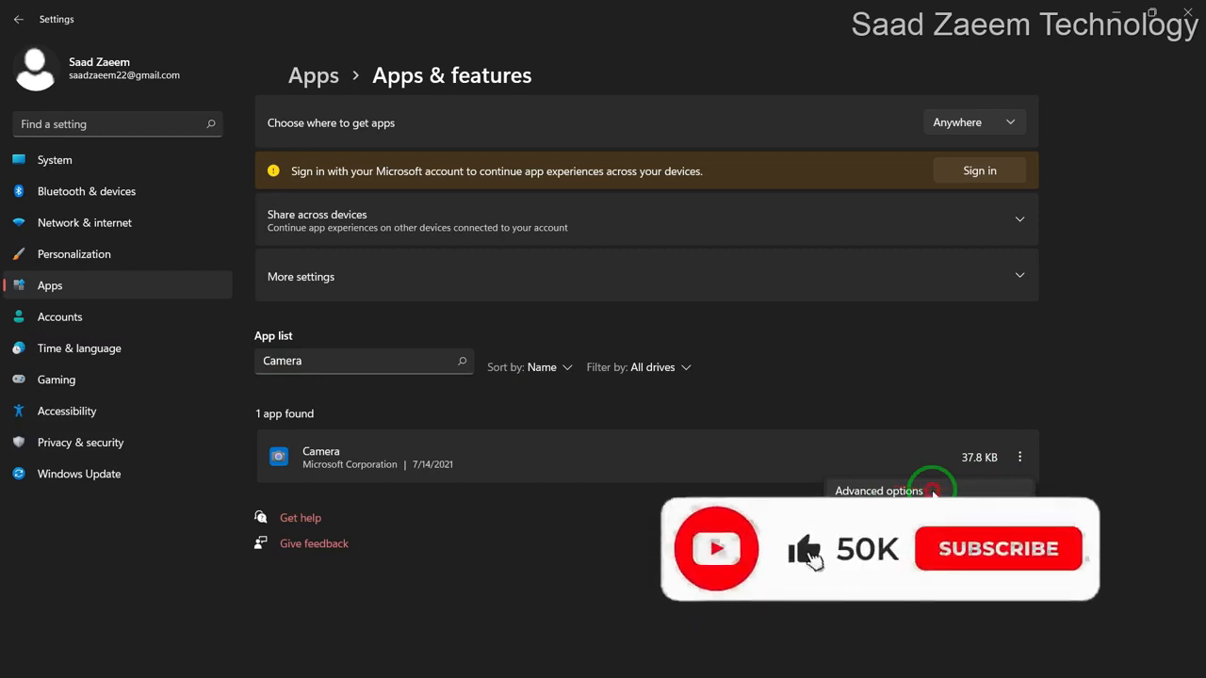
Open the Camera app's Advanced options and scroll down to the Repair and Reset buttons.
click(878, 491)
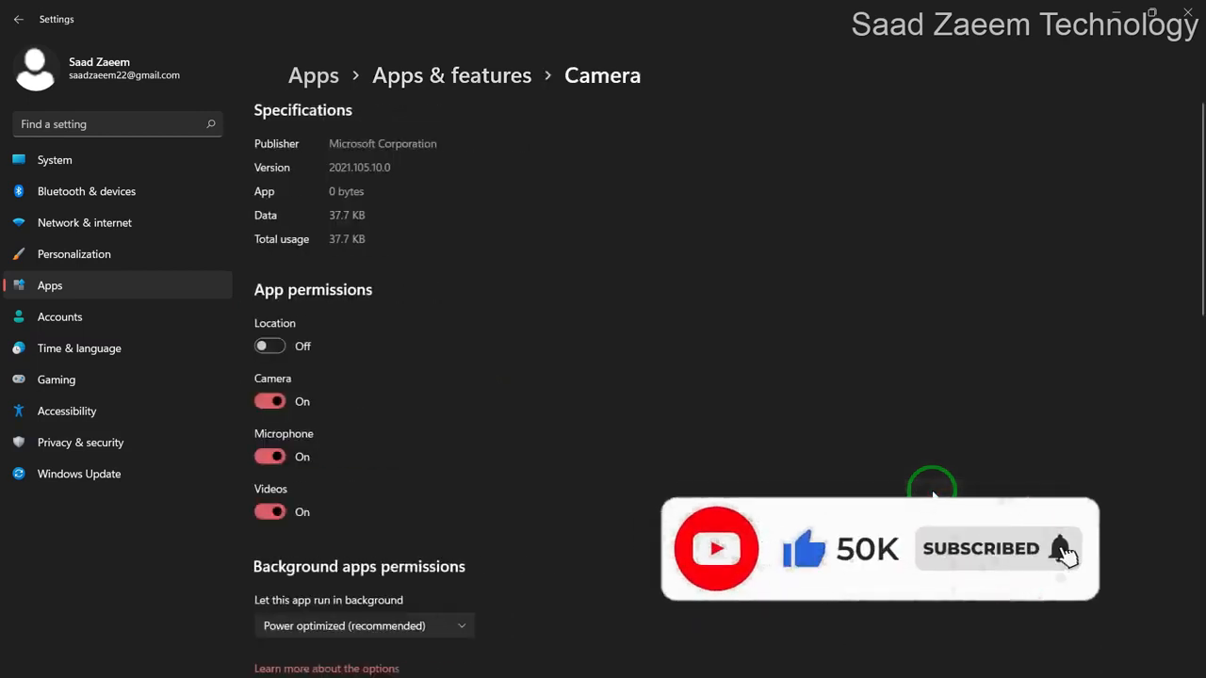
scroll(down, 3)
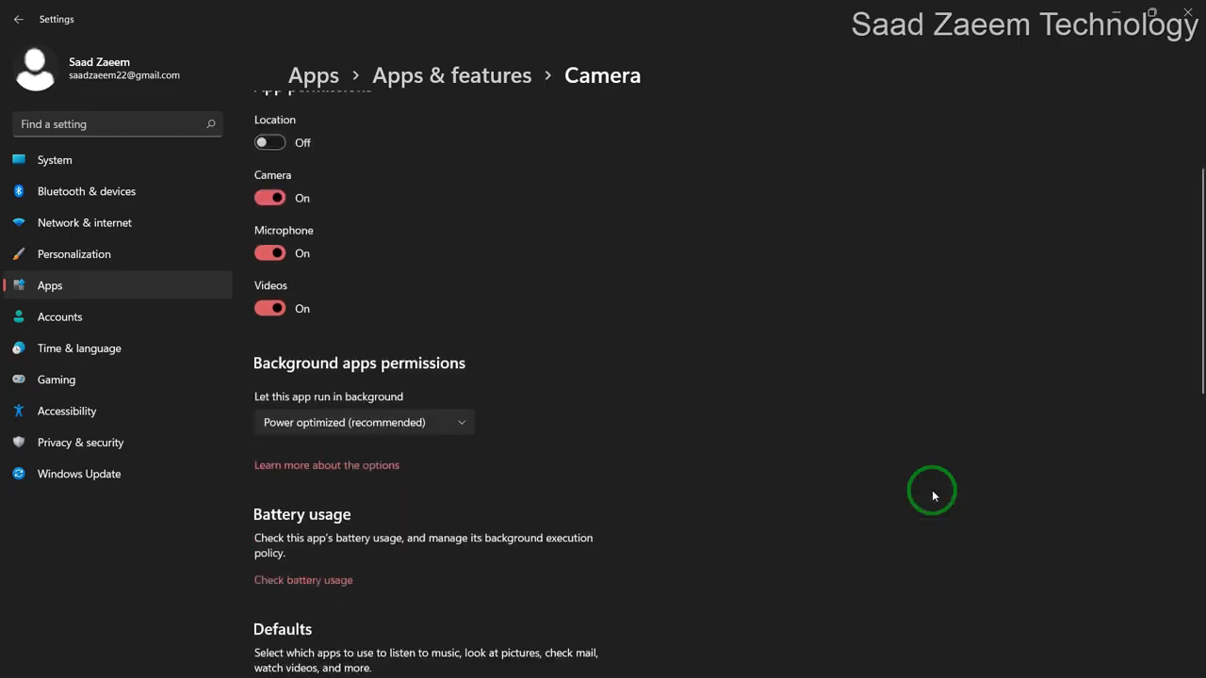
scroll(down, 3)
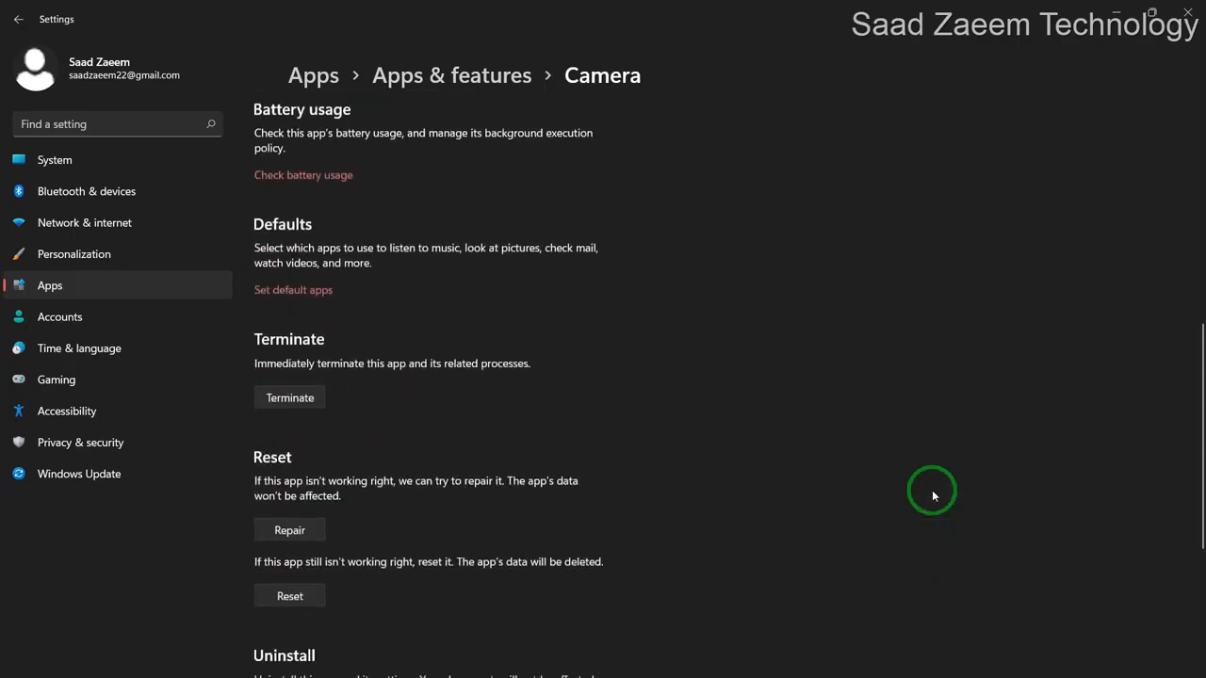
scroll(down, 3)
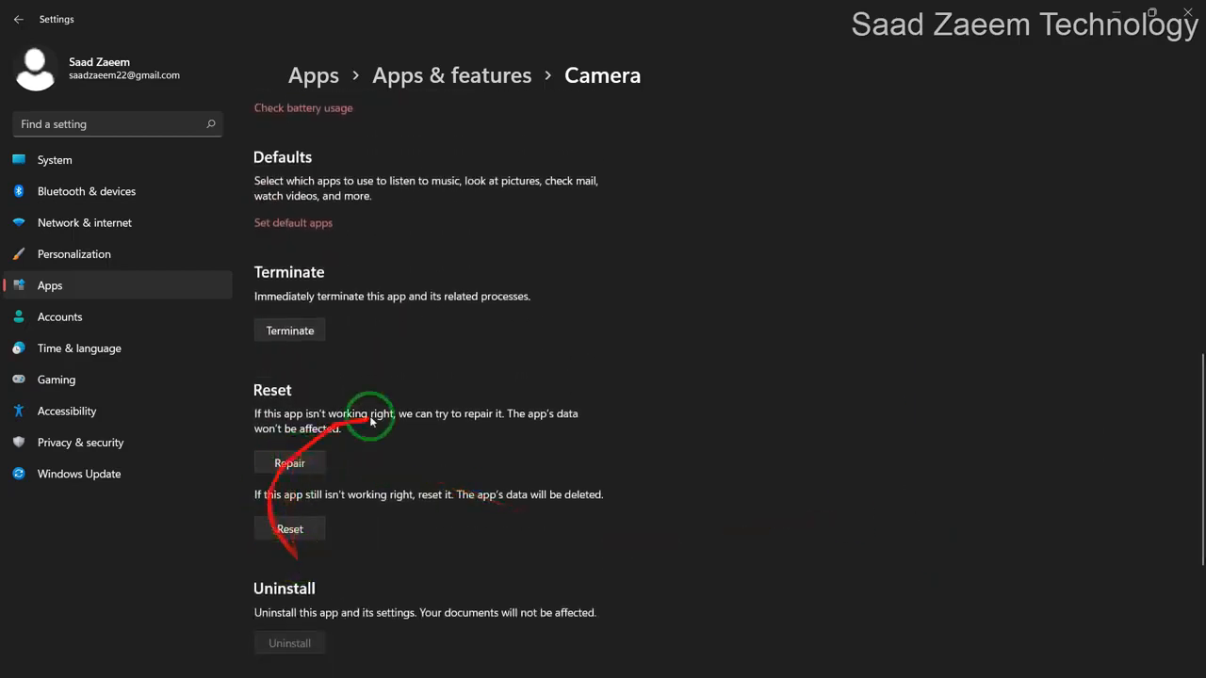